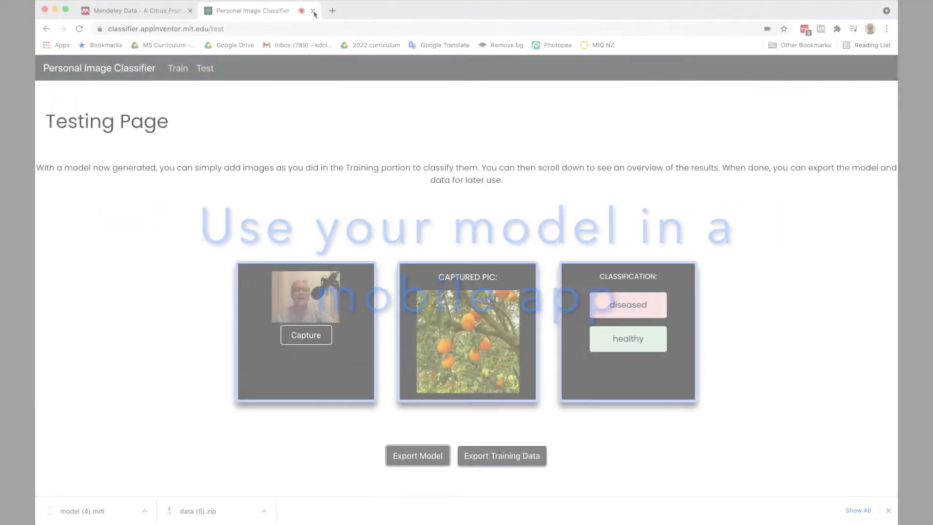
Close the Personal Image Classifier testing tab and go to App Inventor's Create Apps sign-in.
click(312, 10)
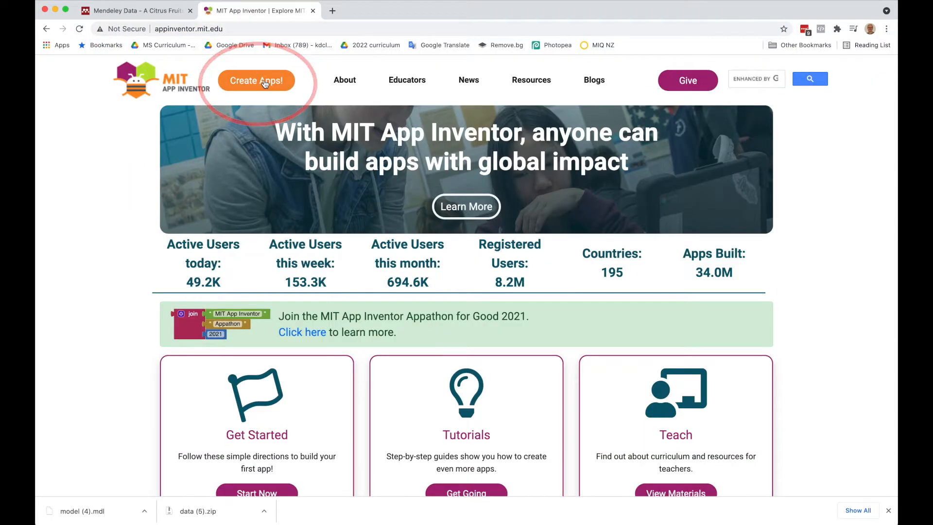
click(256, 80)
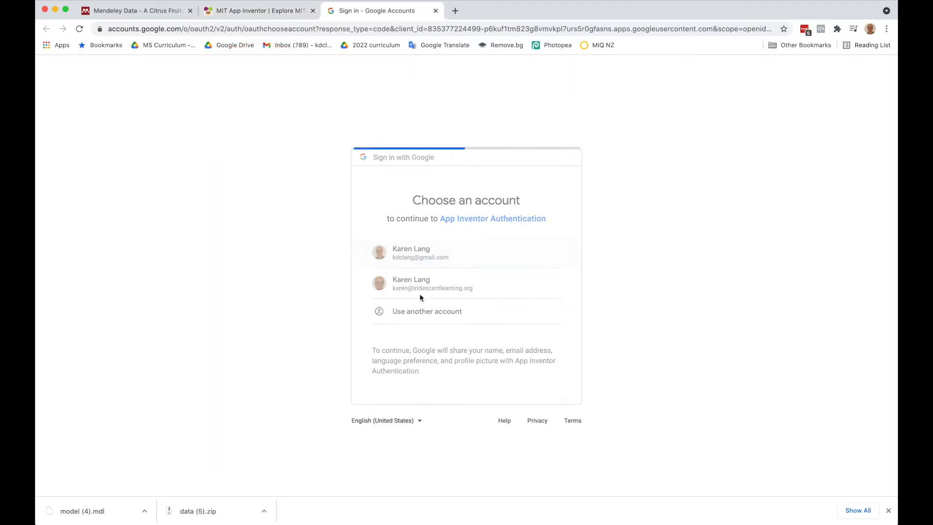
Sign in with the Google account and start a new project named CitrusIdentifier.
click(420, 253)
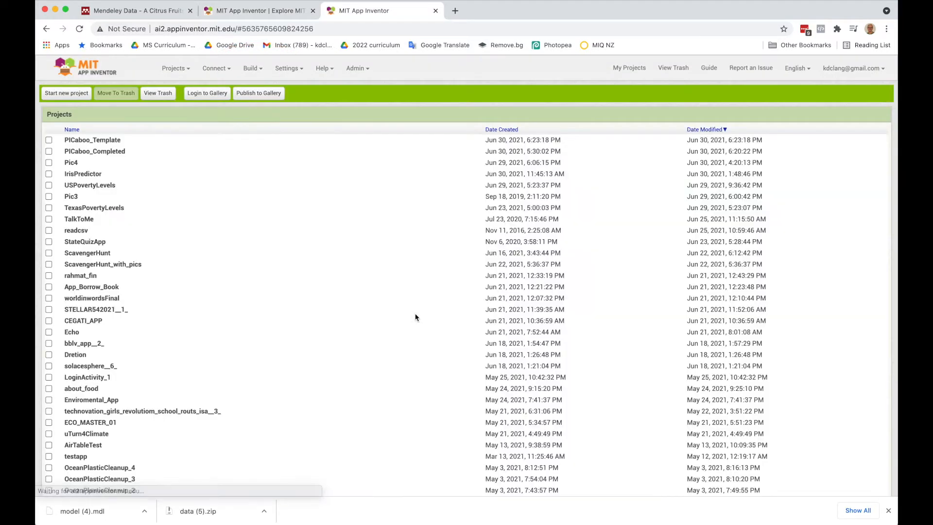
click(173, 68)
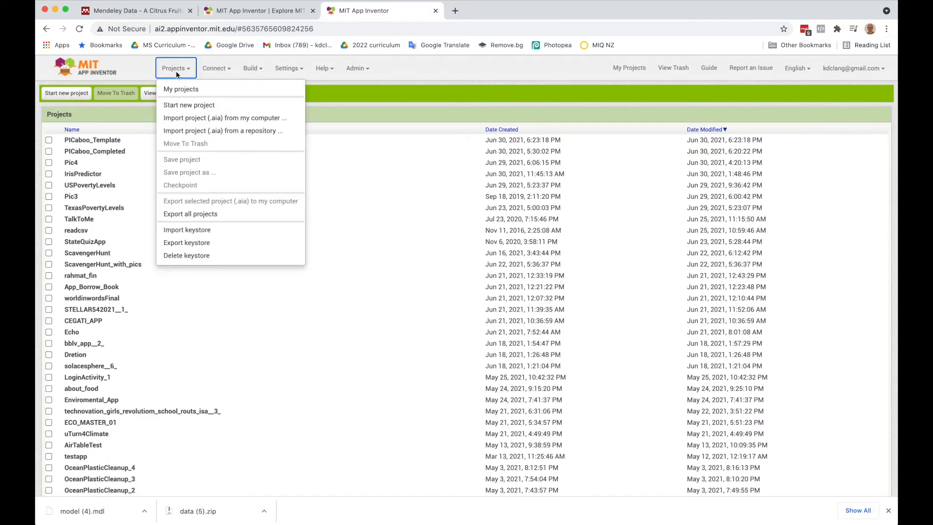
click(189, 105)
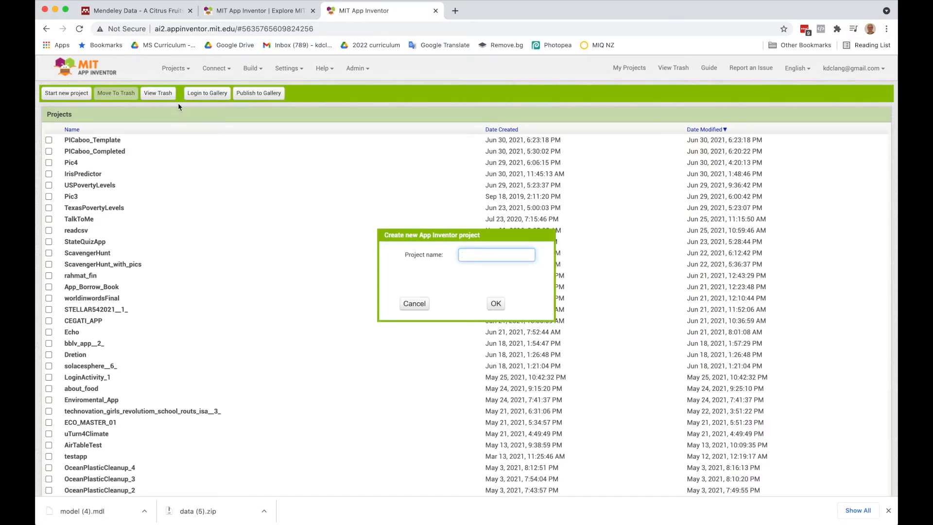
text(CitrusIdentifi)
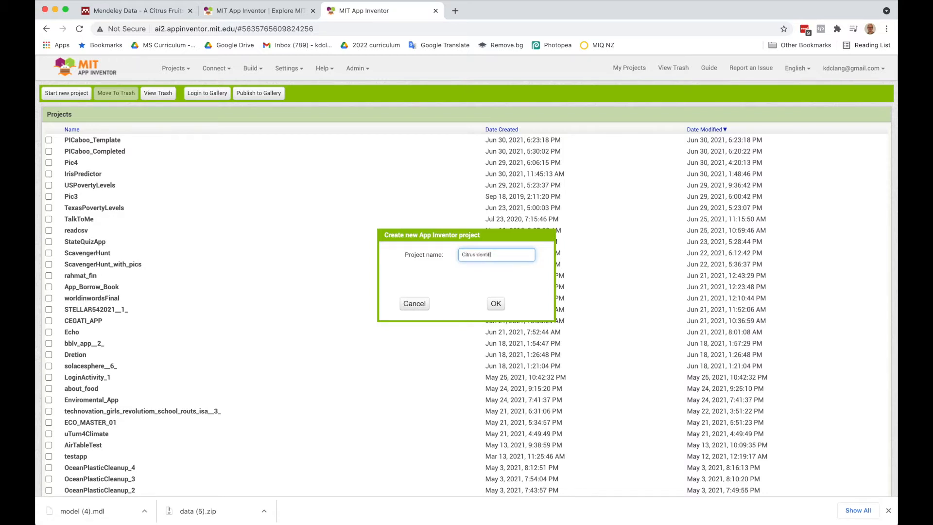
Confirm the CitrusIdentifier project so its blank Screen1 opens in the Designer.
click(496, 303)
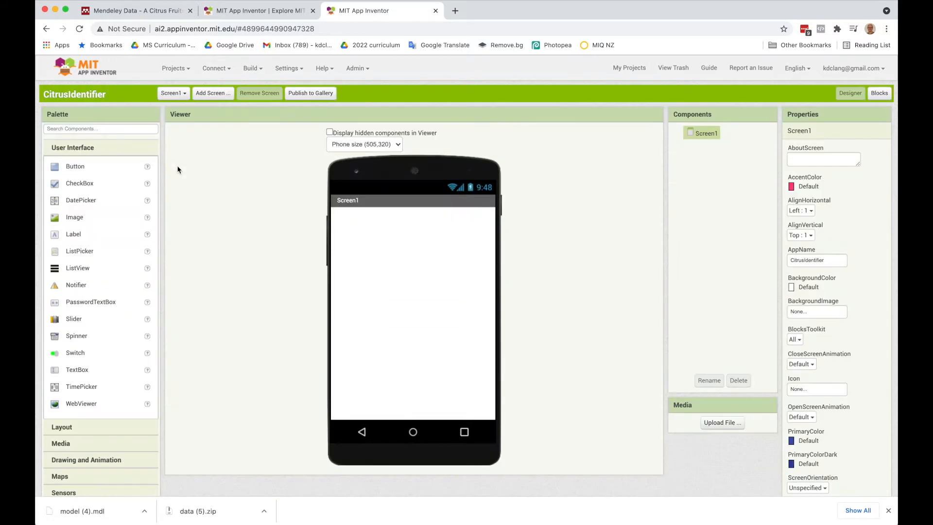
mouse_move(252, 329)
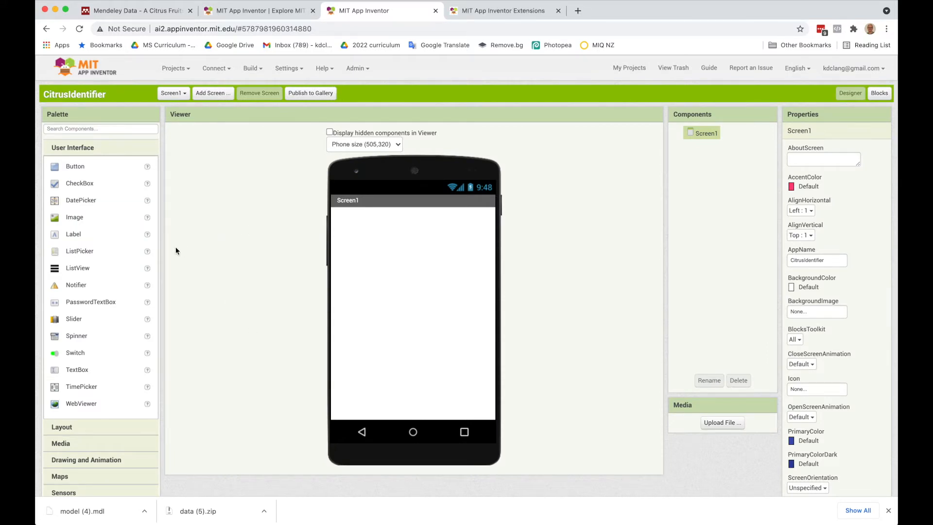
mouse_move(174, 278)
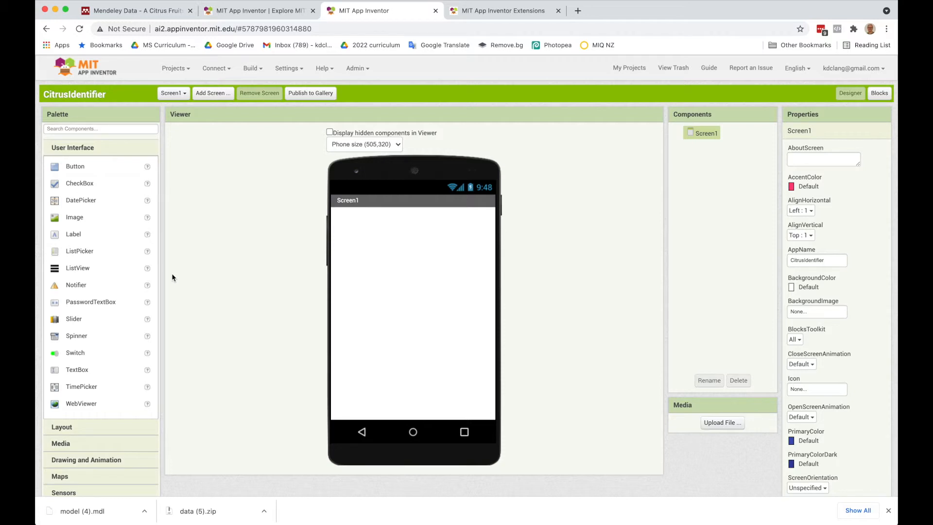
mouse_move(433, 252)
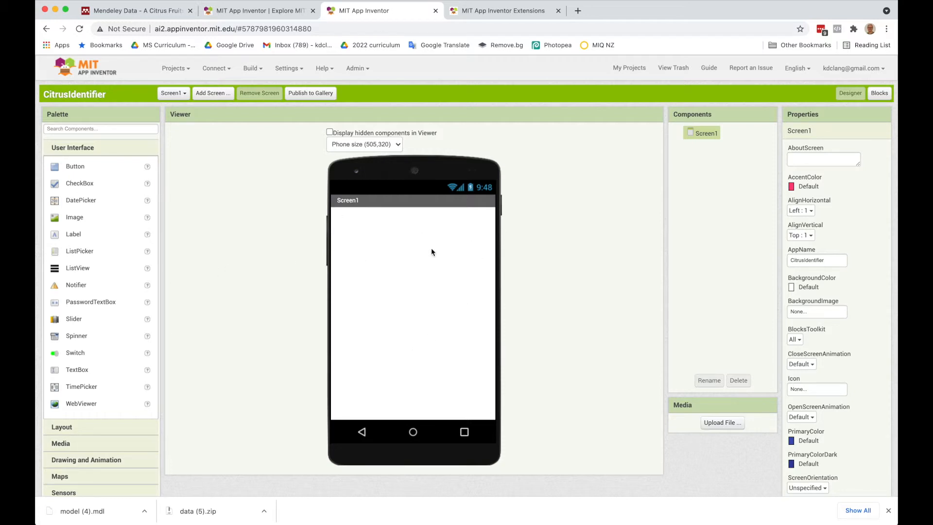
mouse_move(433, 252)
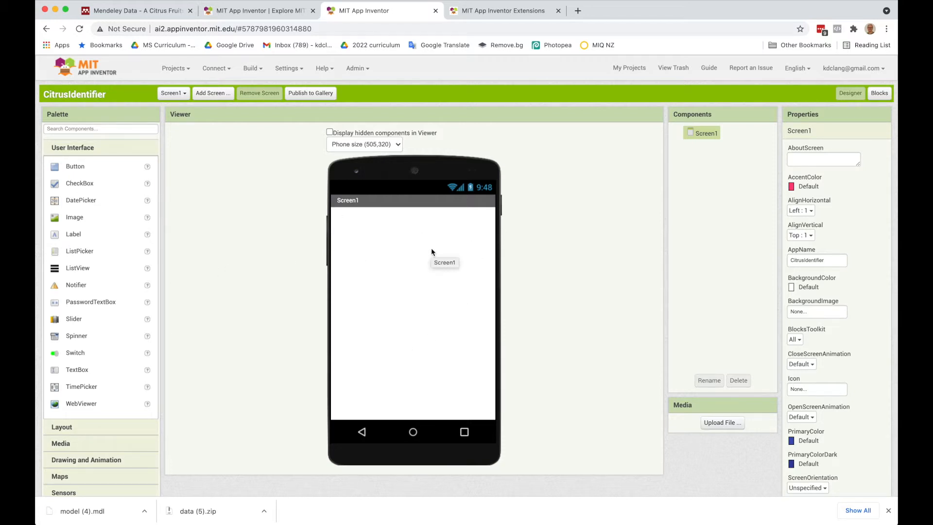
mouse_move(433, 258)
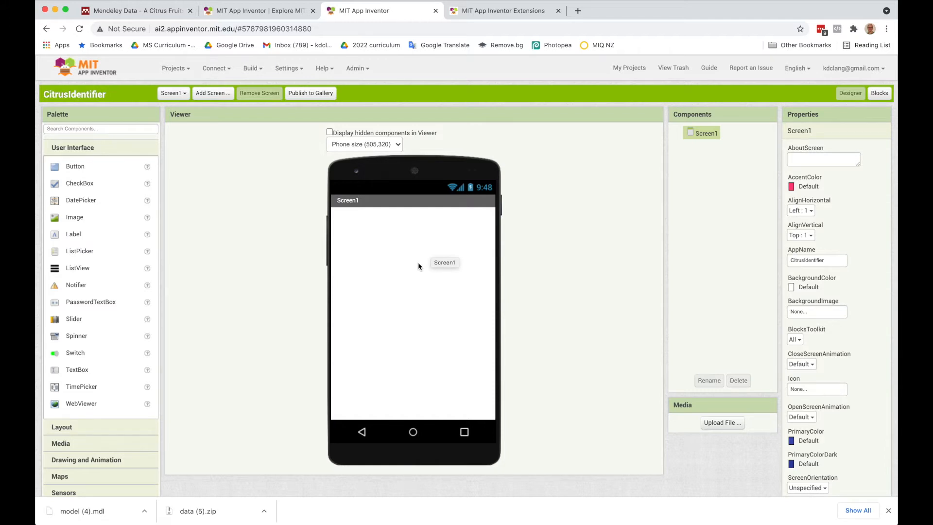
mouse_move(147, 436)
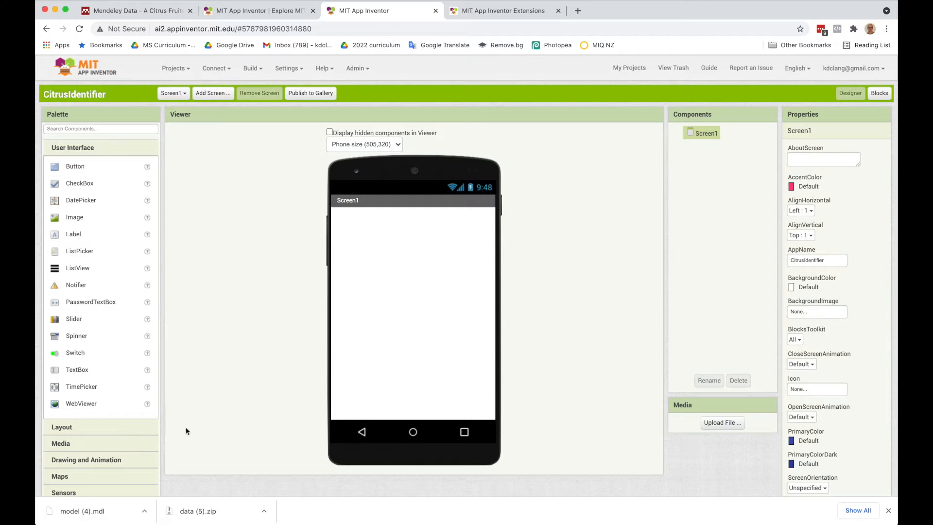
mouse_move(210, 438)
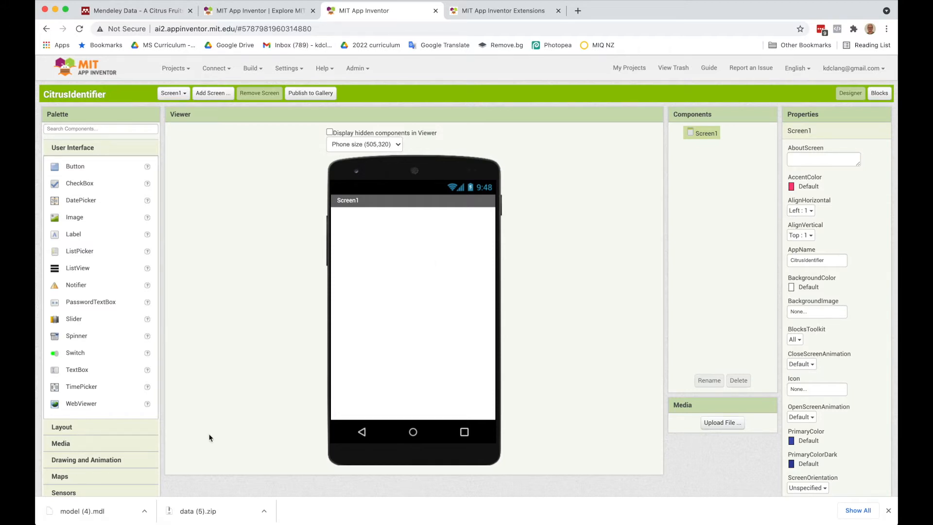
mouse_move(85, 371)
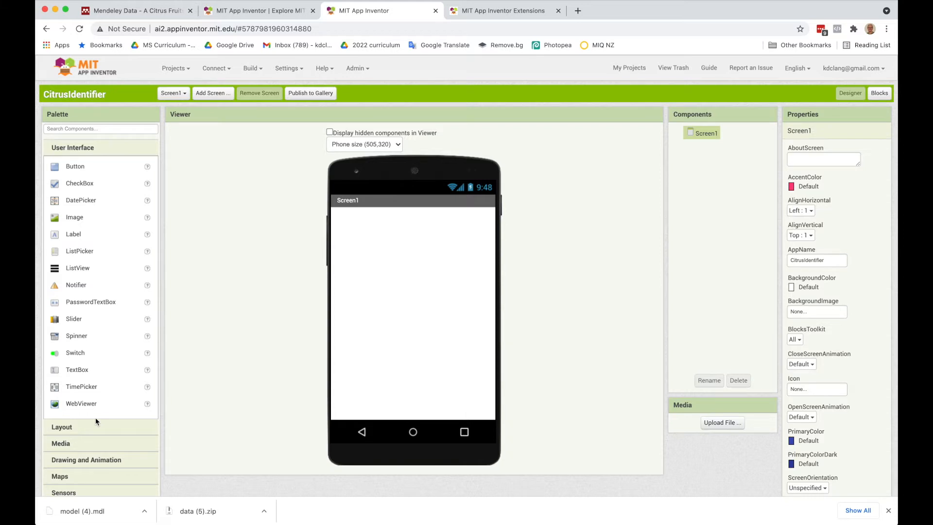
mouse_move(87, 372)
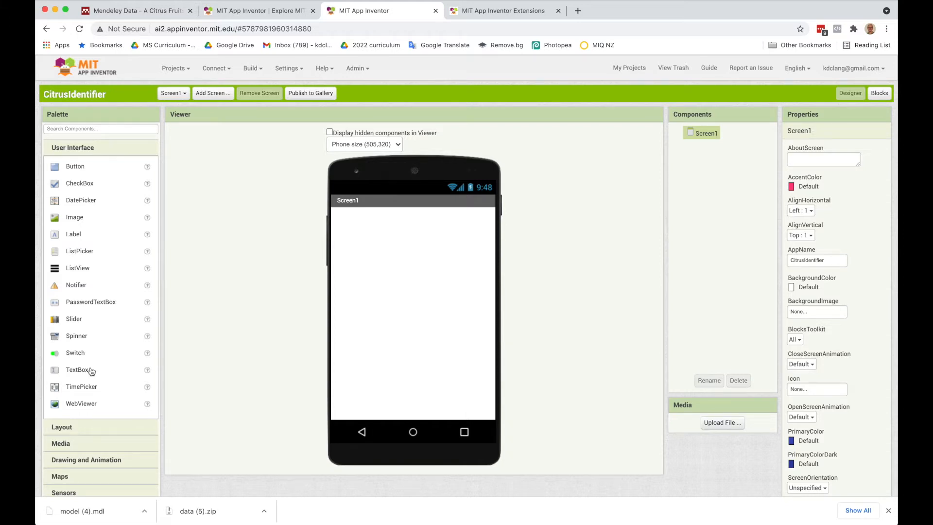
Load appinventor.mit.edu/extension and right-click the PersonalImageClassifier.aix download link.
click(502, 11)
text(appinventor.mit.edu)
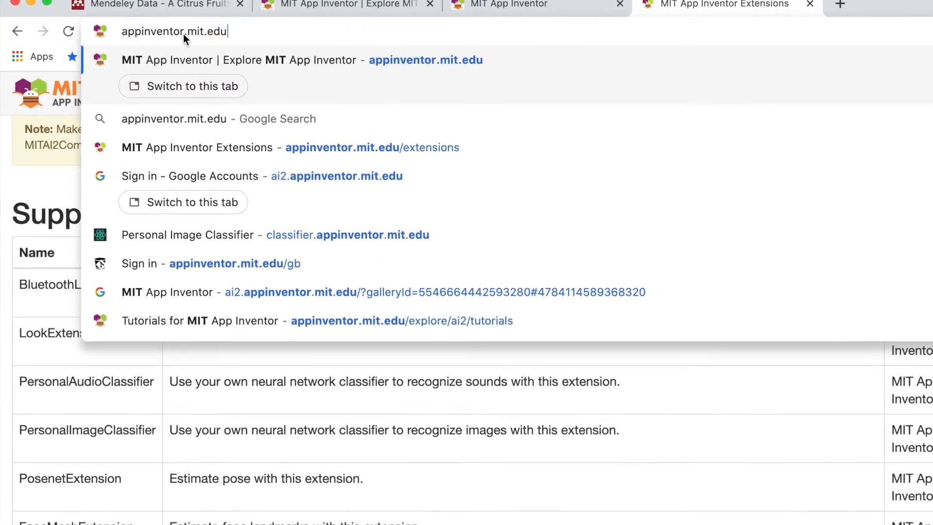
text(/extension)
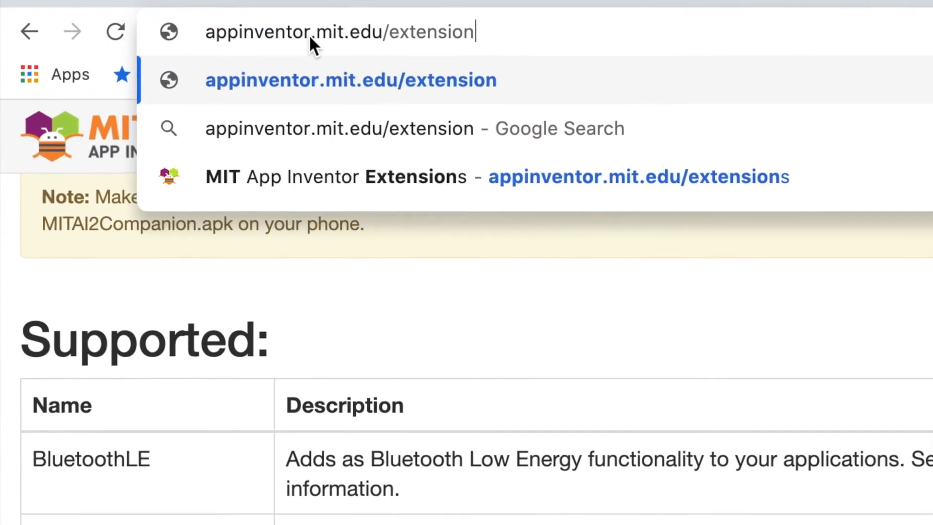
key(Enter)
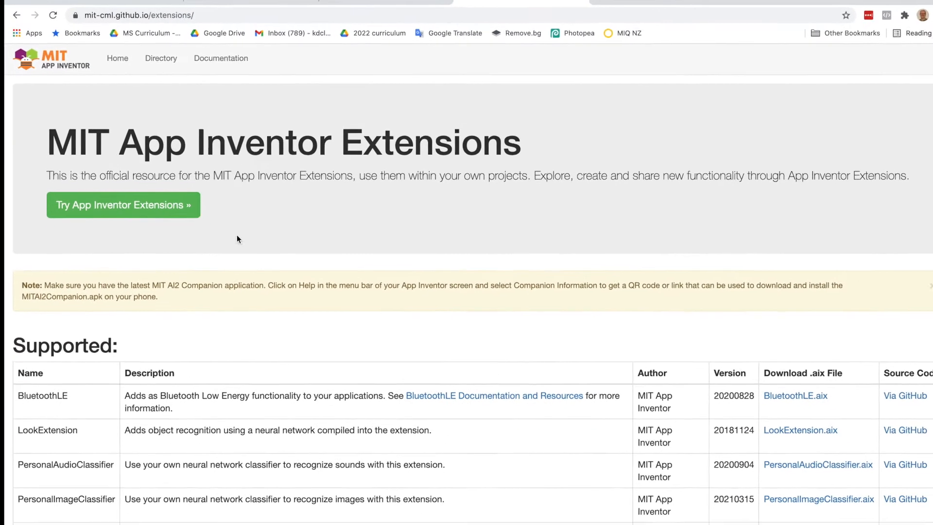
scroll(down, 3)
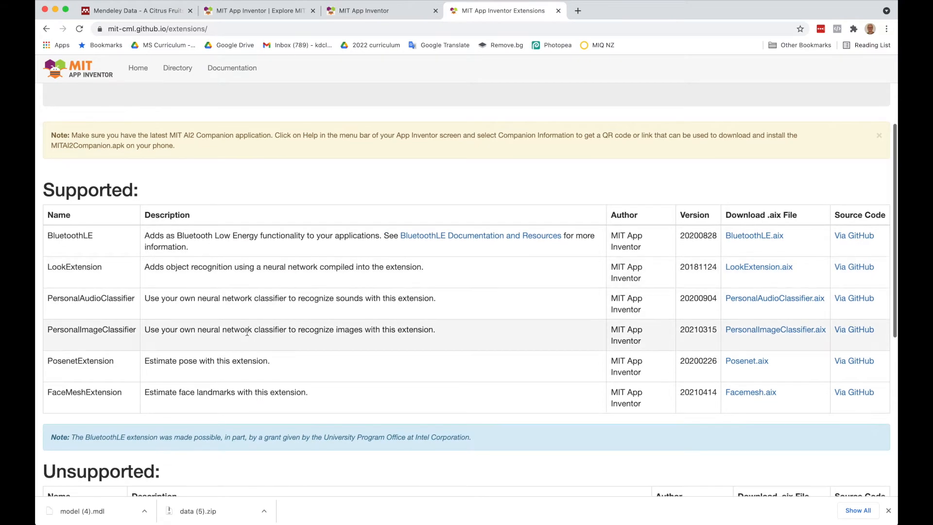
mouse_move(436, 334)
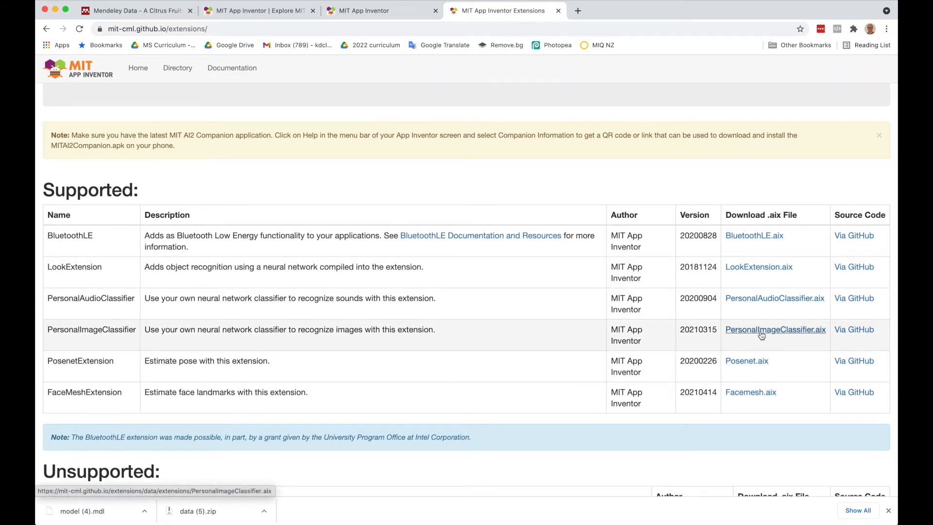
right_click(775, 330)
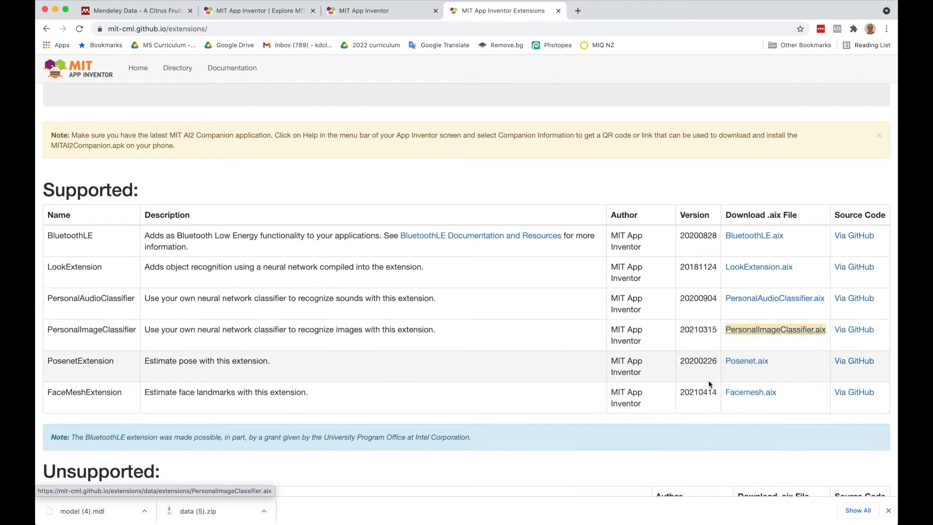
mouse_move(753, 337)
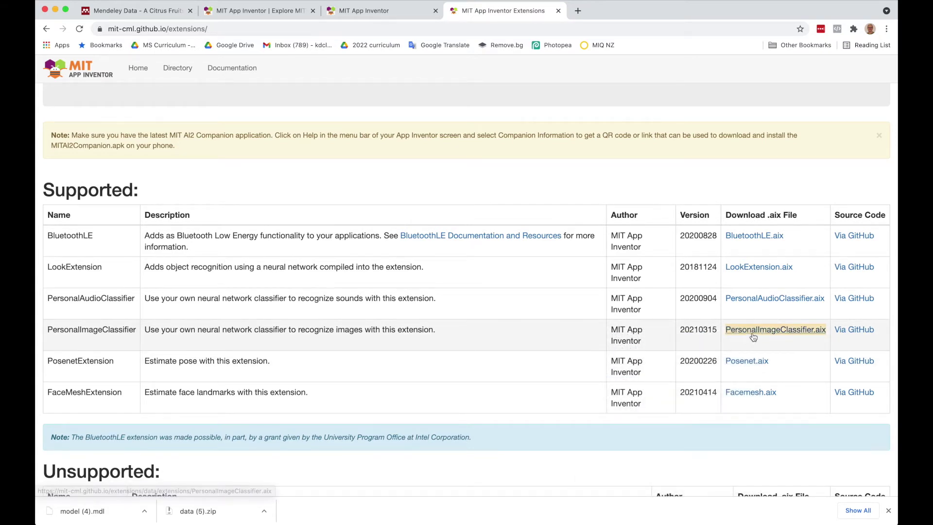
mouse_move(457, 59)
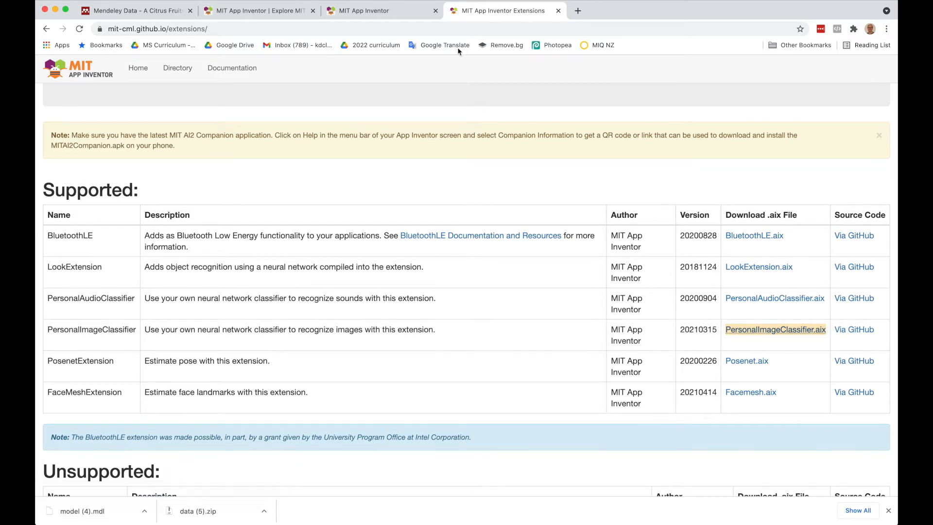
Import the extension from the mit-cml.github.io PersonalImageClassifier.aix URL.
click(367, 11)
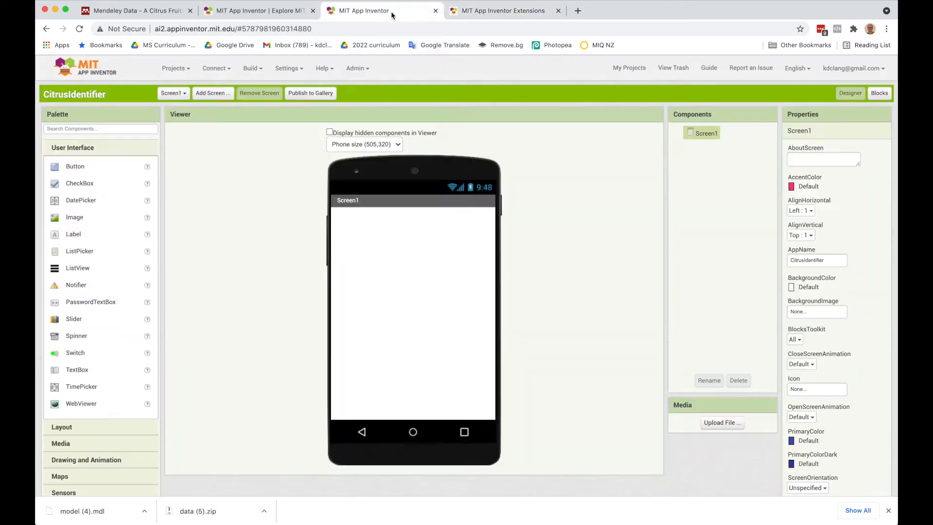
scroll(down, 3)
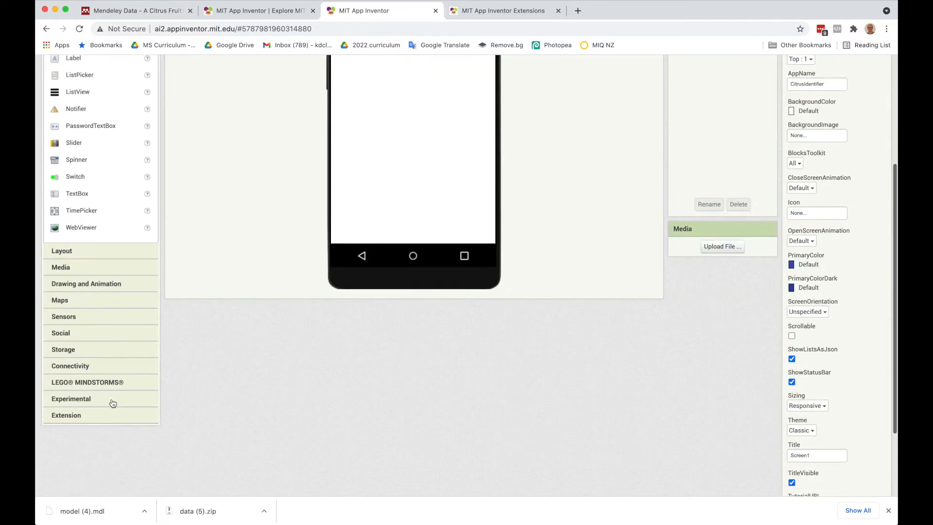
scroll(down, 3)
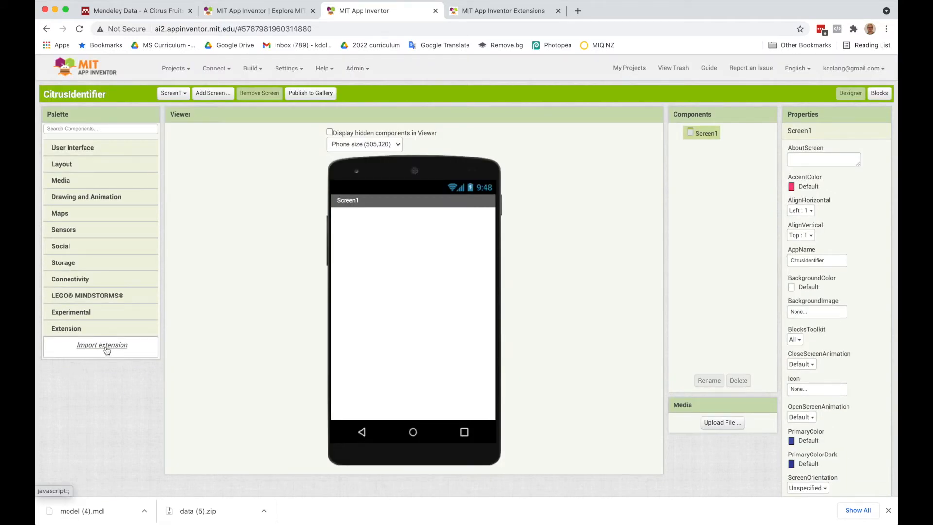
click(102, 345)
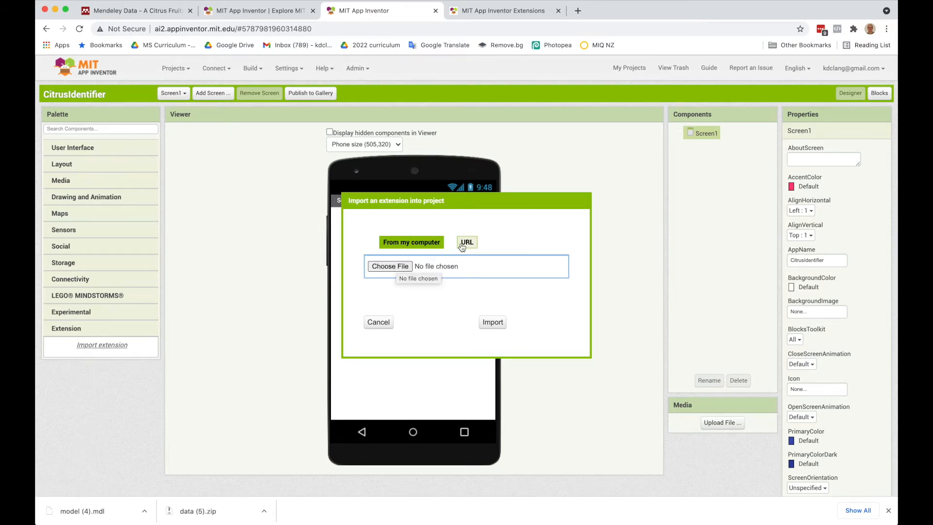
click(467, 242)
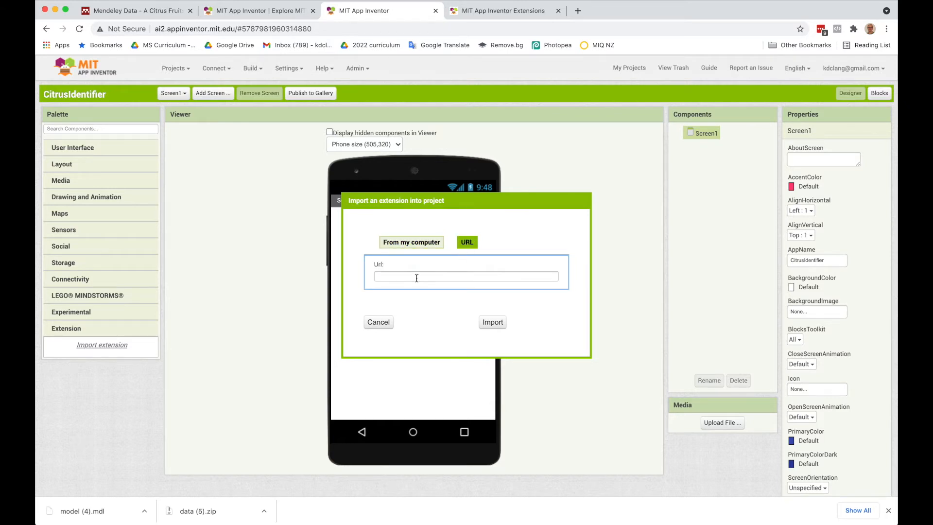
text(https://mit-cml.github.io/extensions/data/extensions/PersonalImageClassifier.aix)
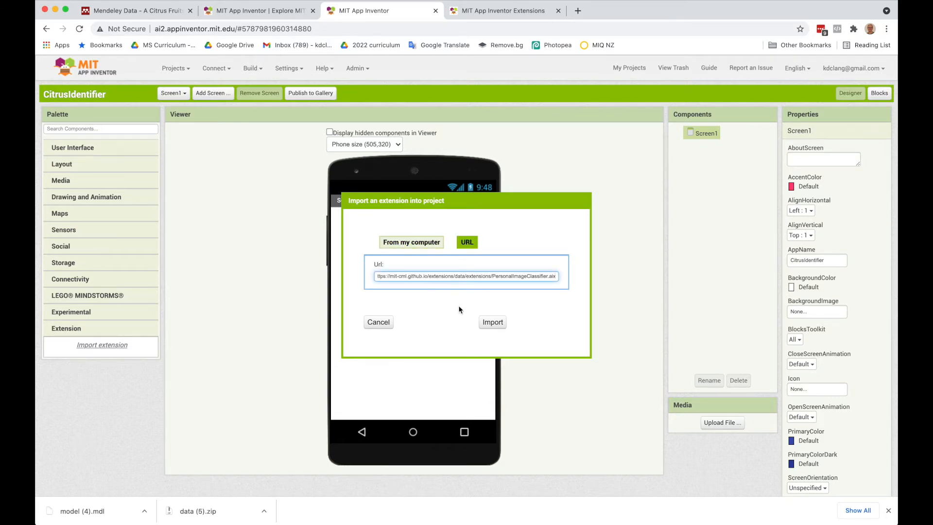
mouse_move(492, 323)
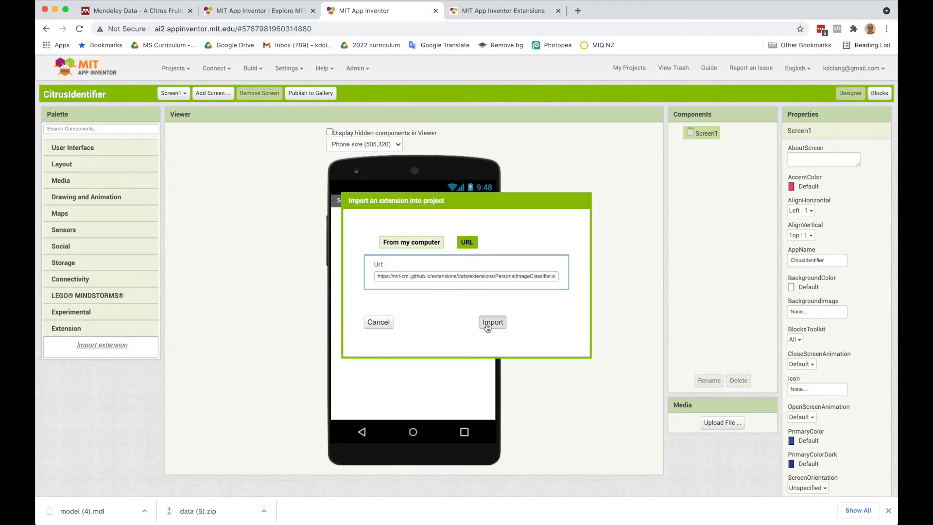
mouse_move(494, 329)
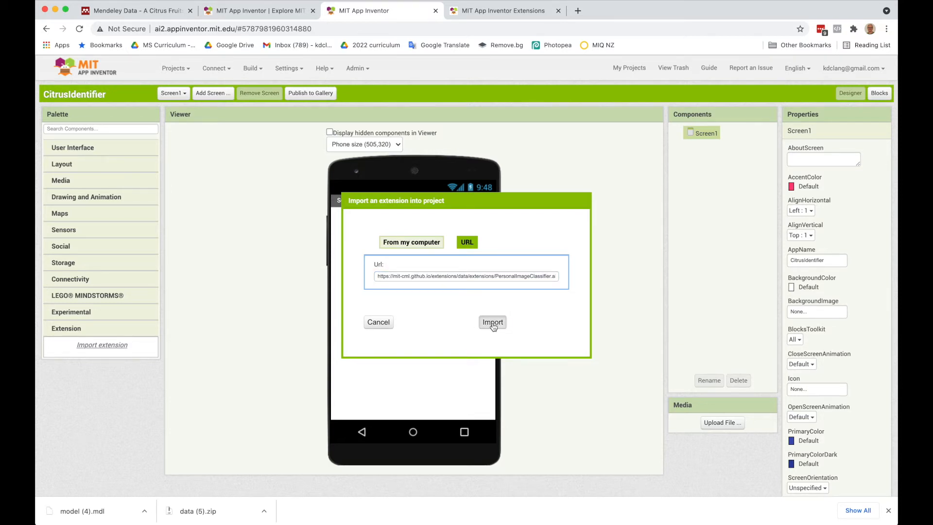
click(492, 323)
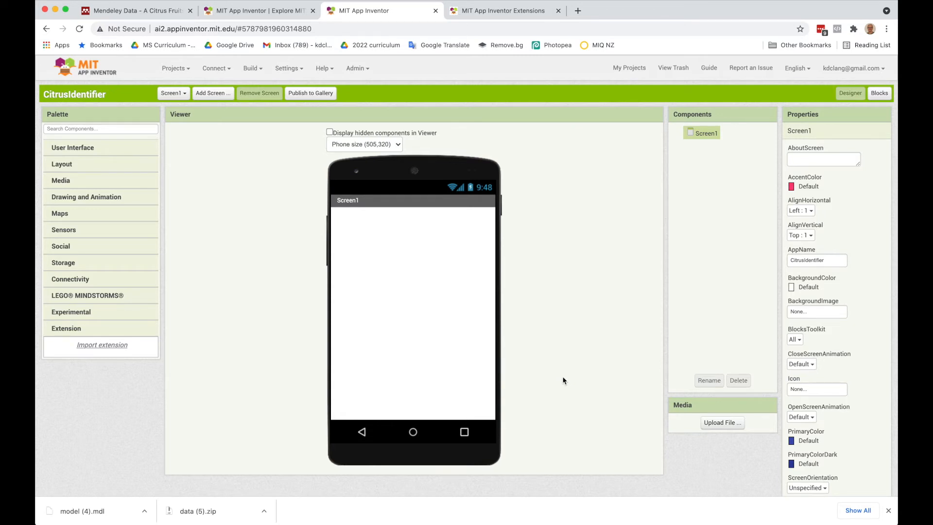
Add PersonalImageClassifier from Extension and Camera from the Media palette to Screen1.
click(102, 345)
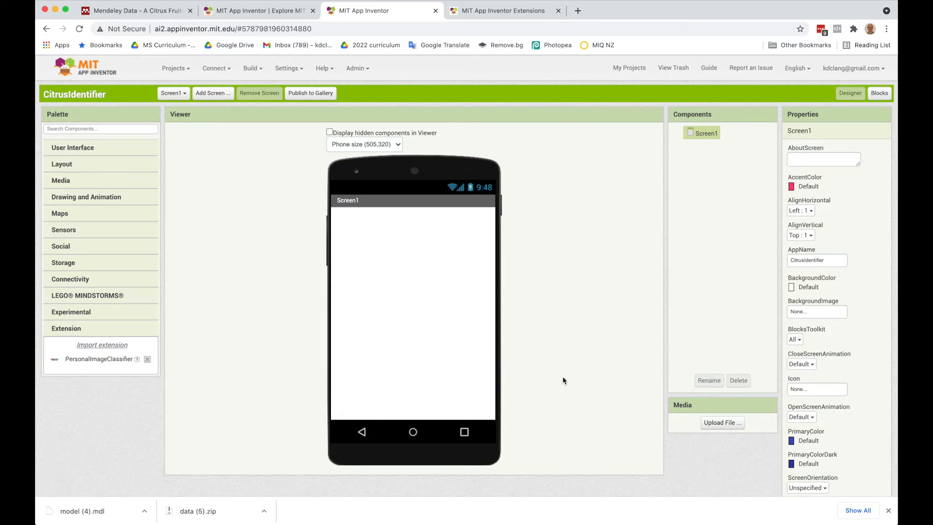
mouse_move(176, 464)
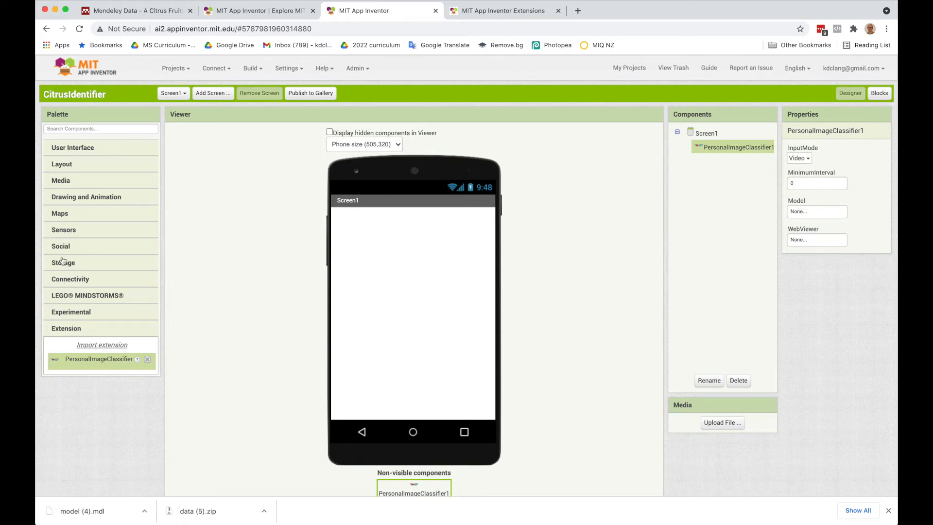
click(61, 180)
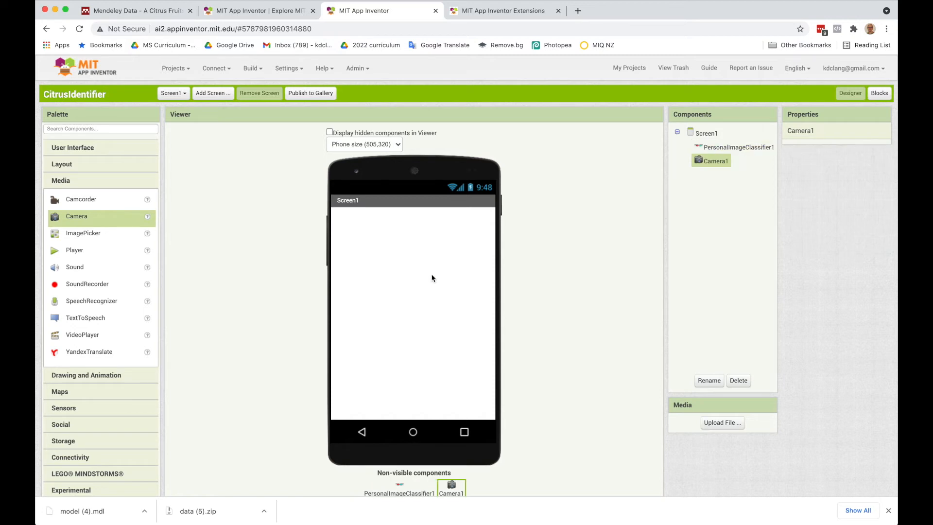
mouse_move(627, 305)
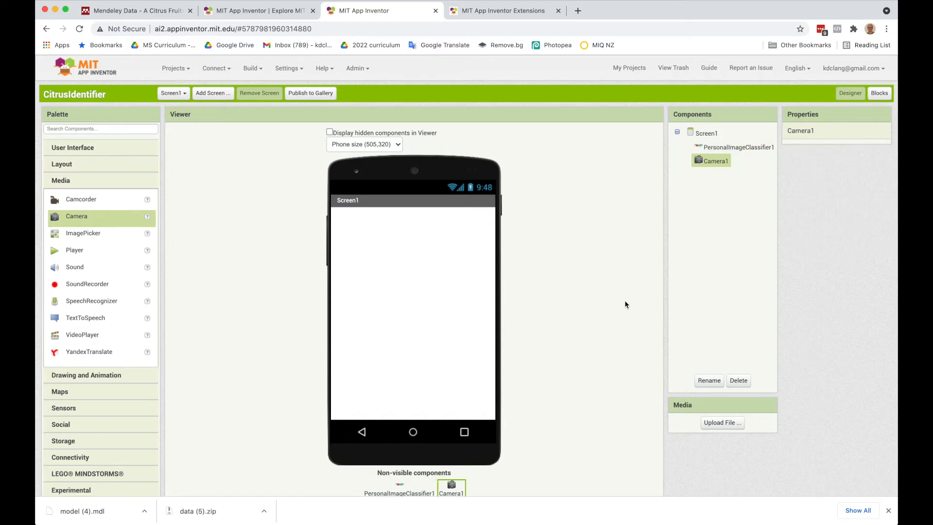
mouse_move(183, 257)
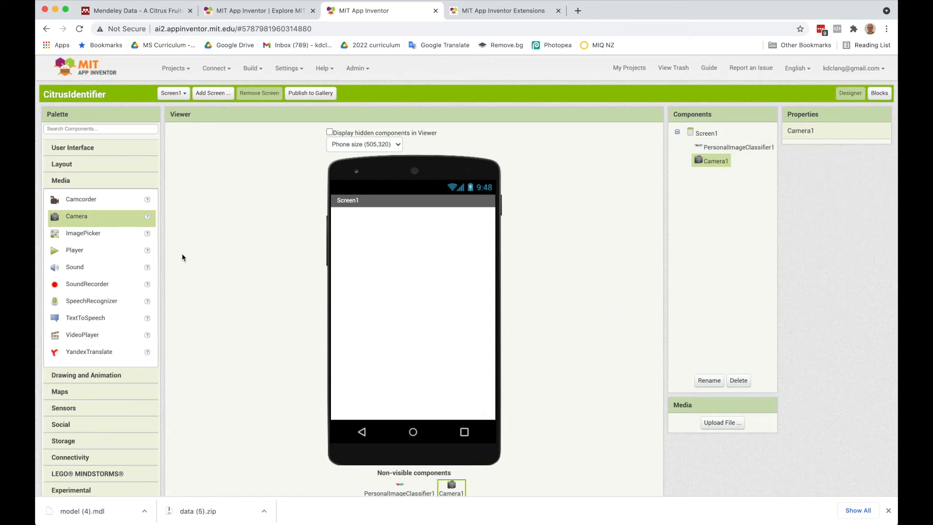
mouse_move(71, 158)
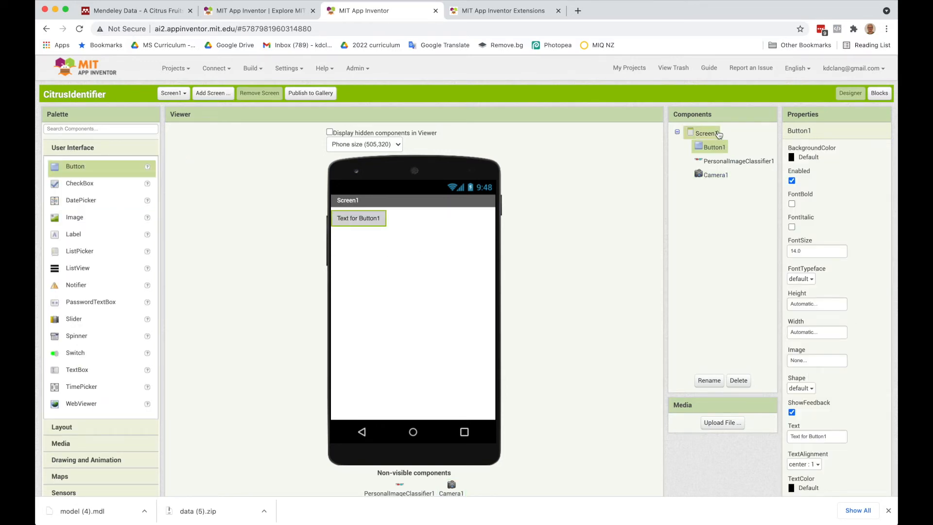
Set Screen1 AlignHorizontal and AlignVertical to Center for the Identify Citrus button.
click(704, 133)
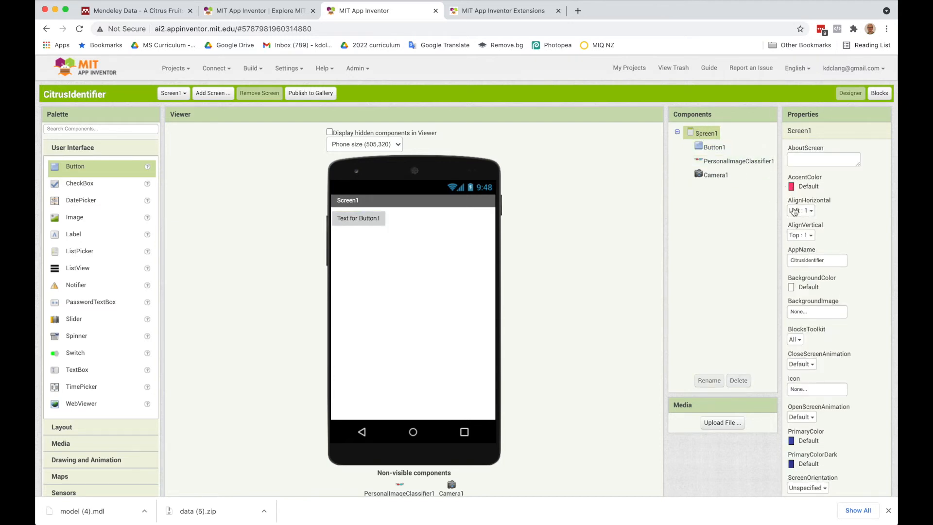
click(800, 210)
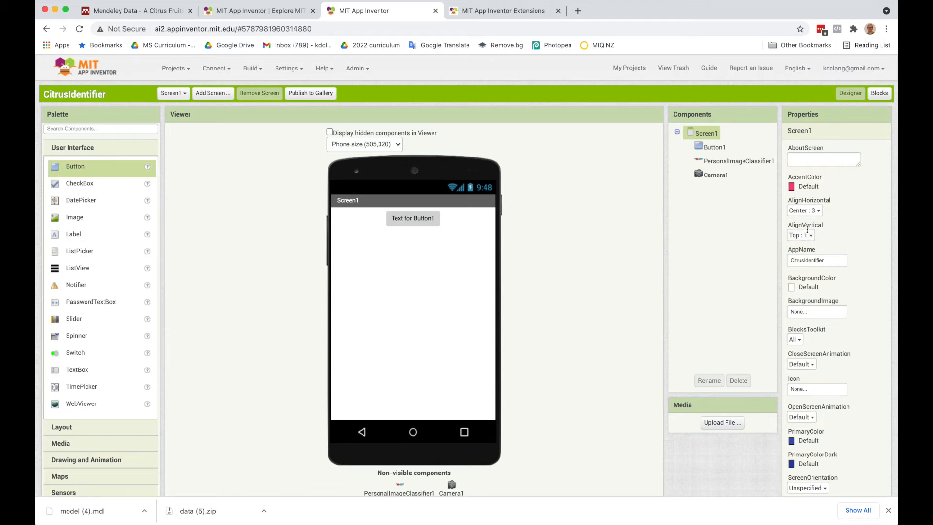
click(801, 234)
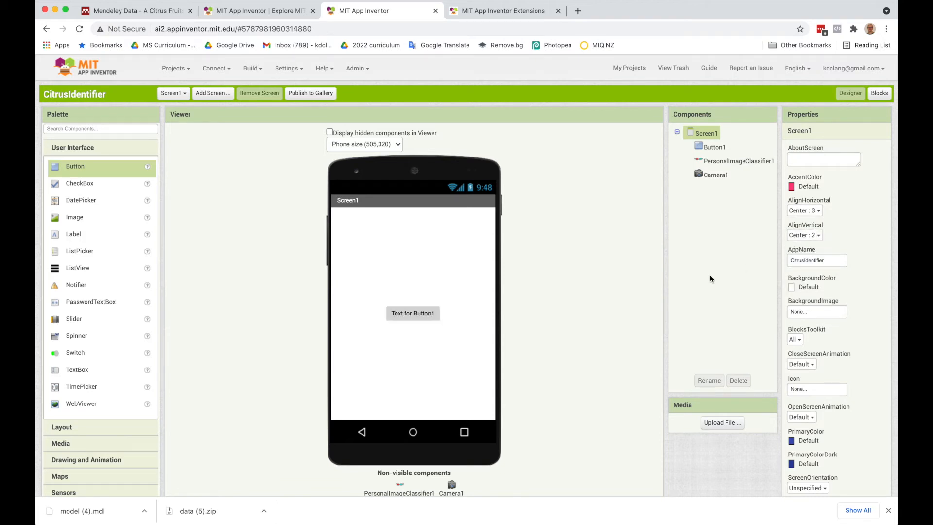
mouse_move(811, 405)
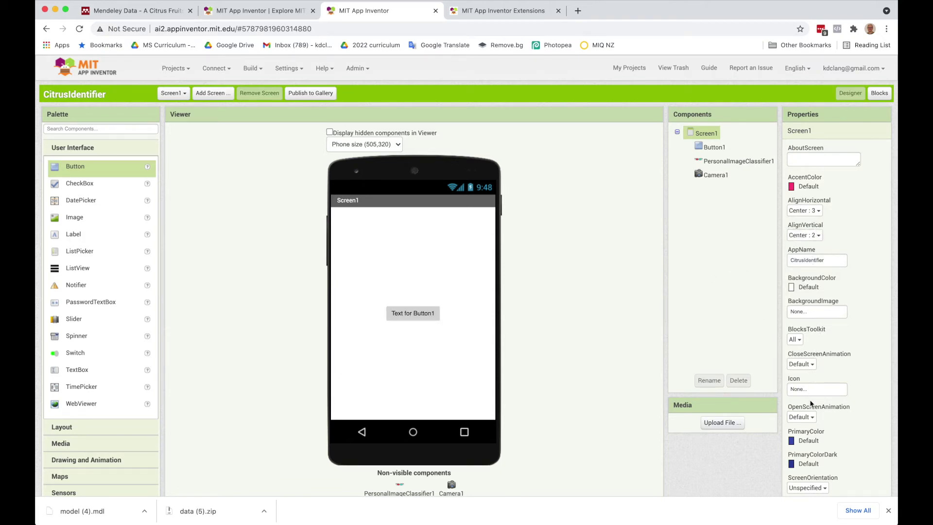
scroll(down, 3)
text(Identify Citrus)
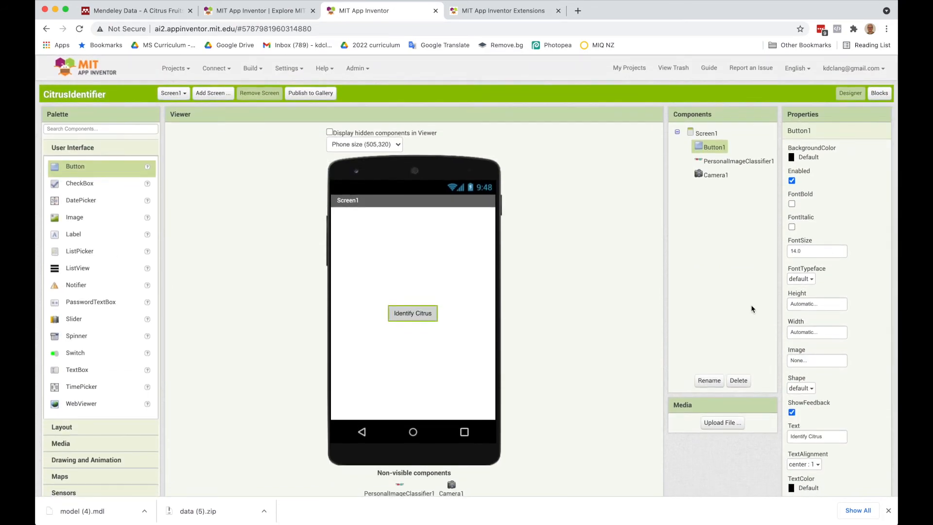
Give Button1 a cyan background and font size 20.
click(809, 157)
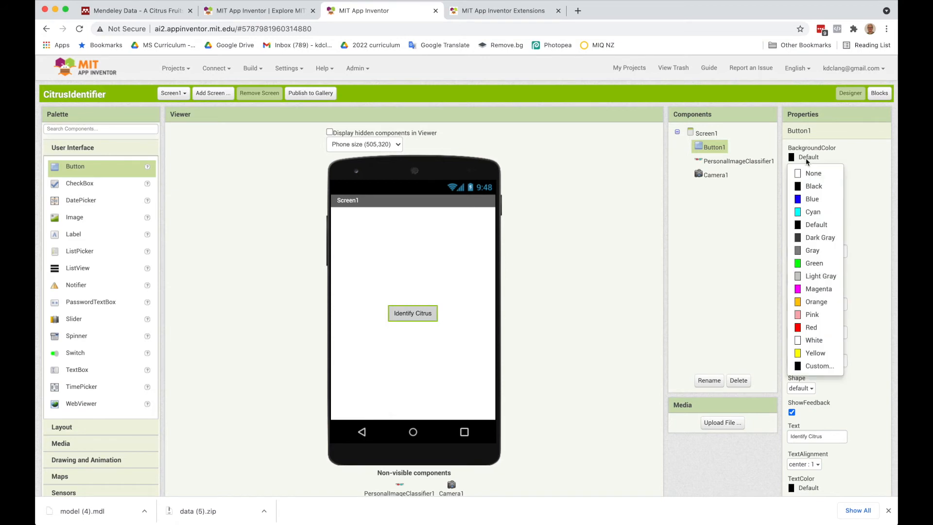
click(813, 212)
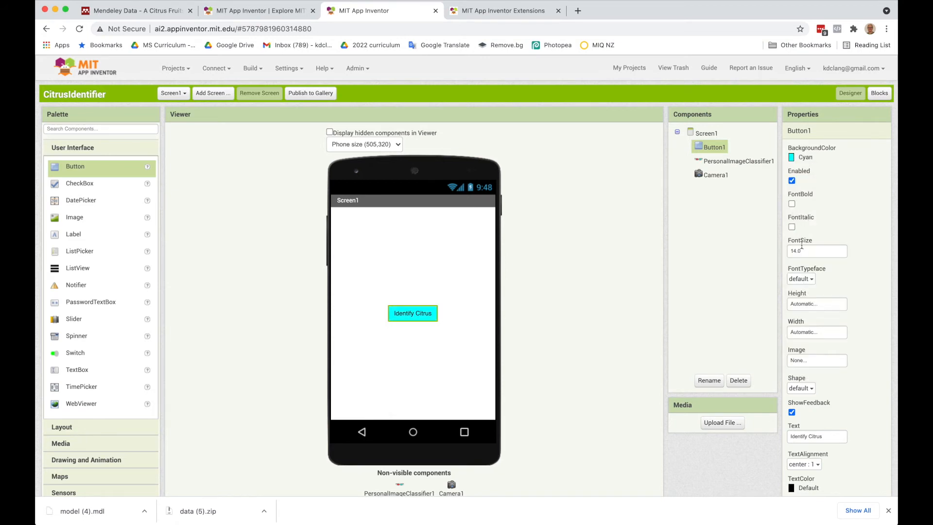
text(29)
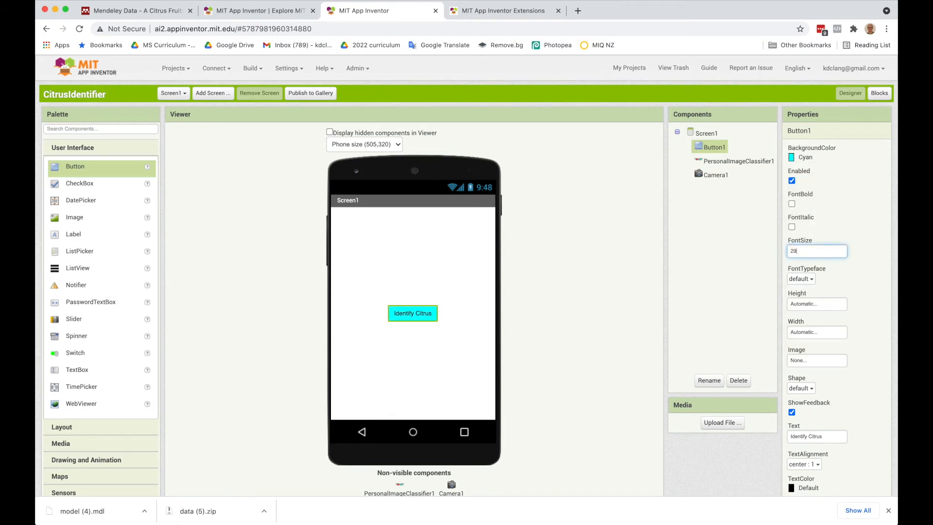
text(20)
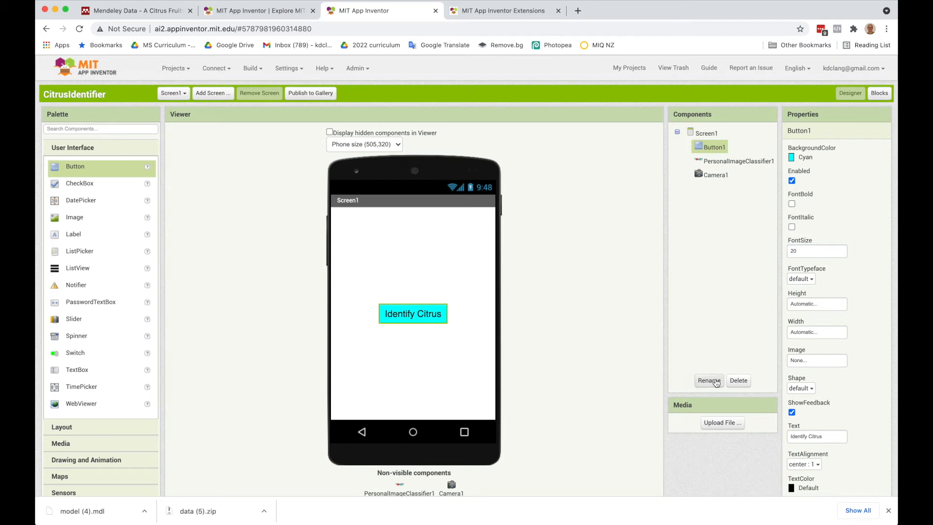
Rename the button component to ClassifyButton.
click(709, 381)
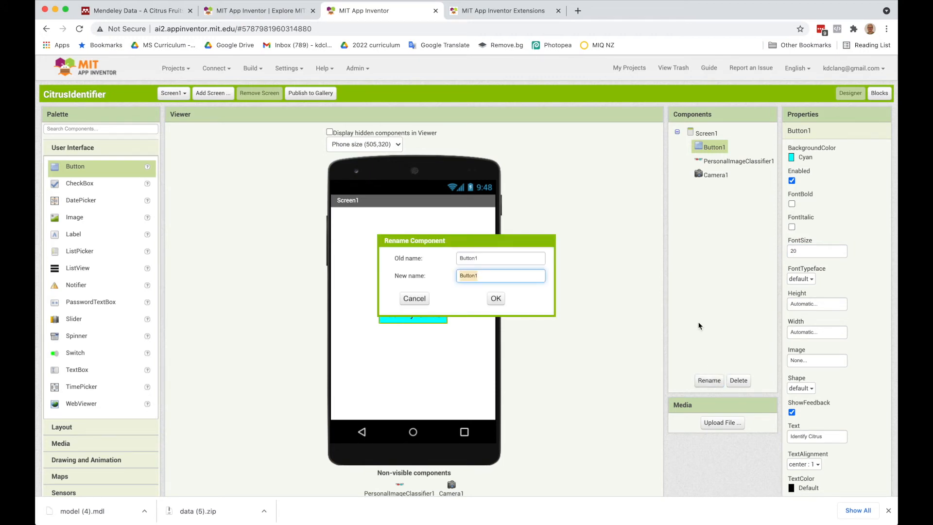
text(ClassifyButton)
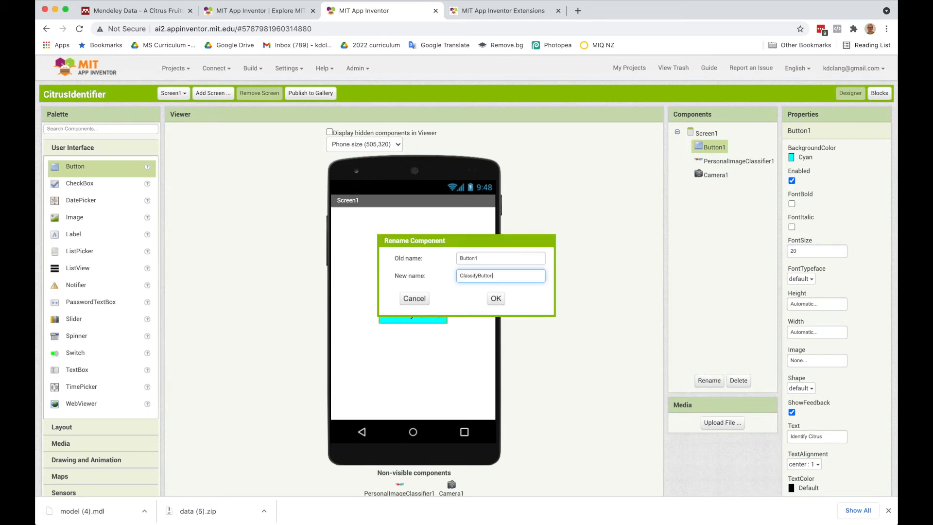
click(495, 299)
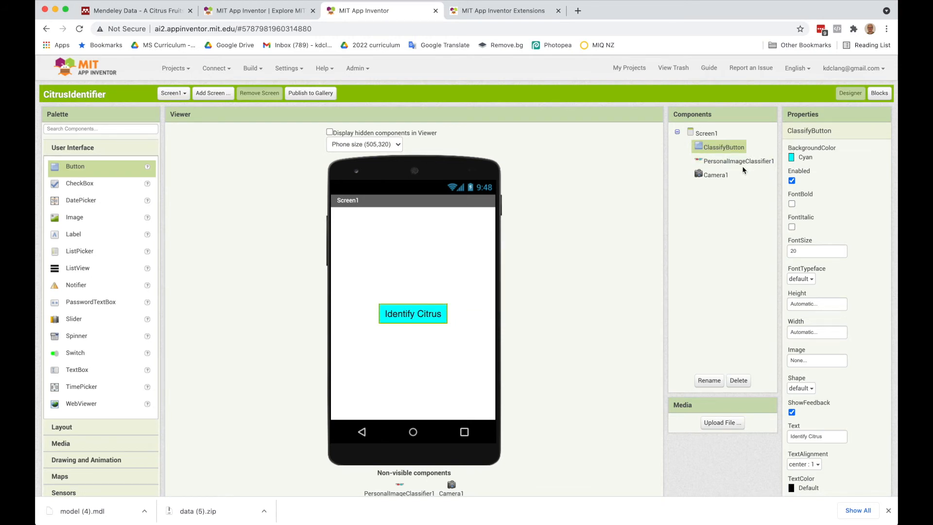
click(738, 161)
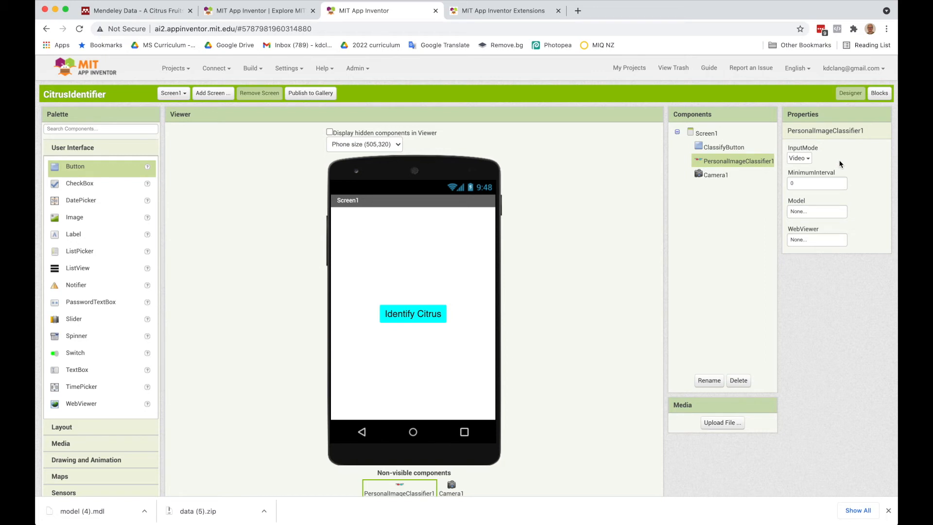
mouse_move(821, 202)
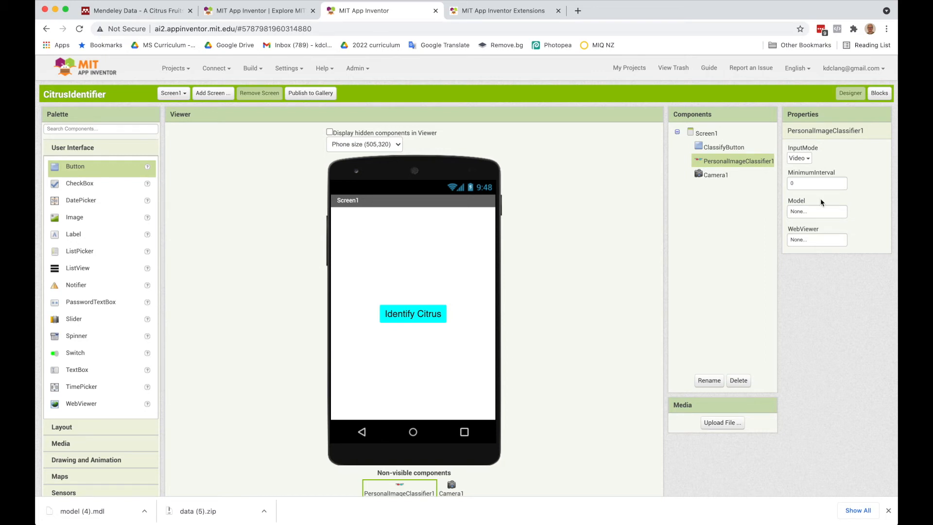
Upload citrusmodel.mdl from the computer as PersonalImageClassifier1's Model.
click(817, 210)
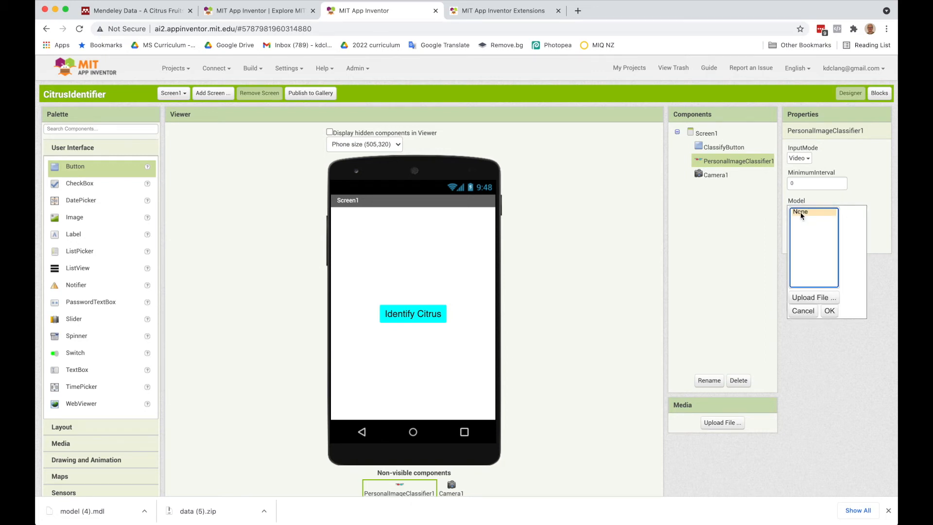
click(814, 297)
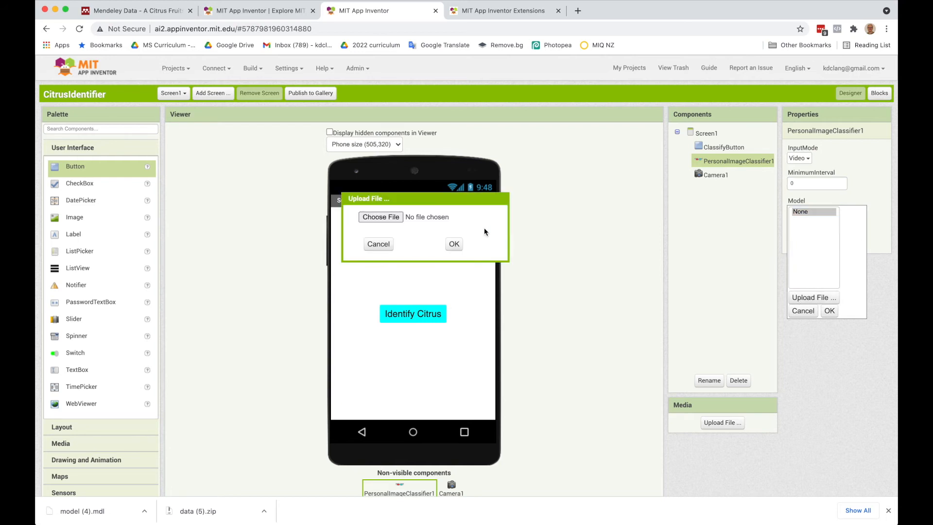
click(381, 216)
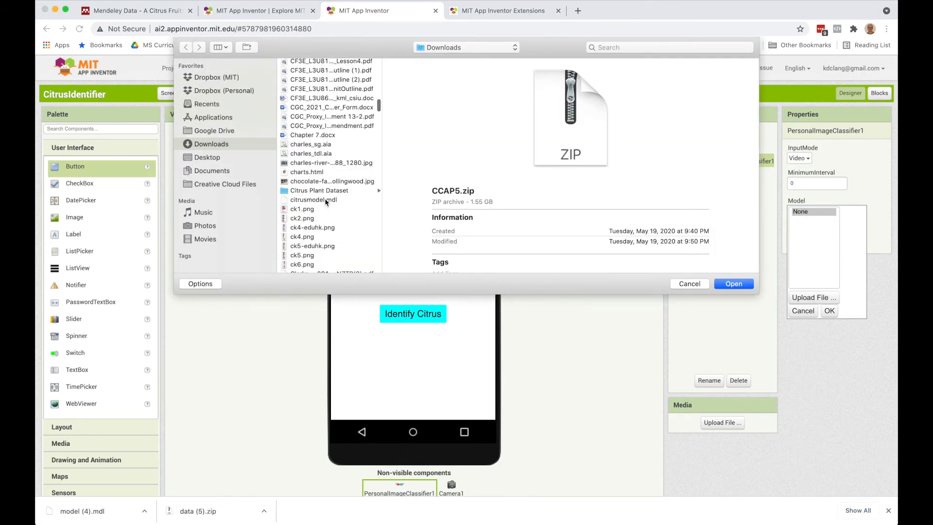
click(313, 199)
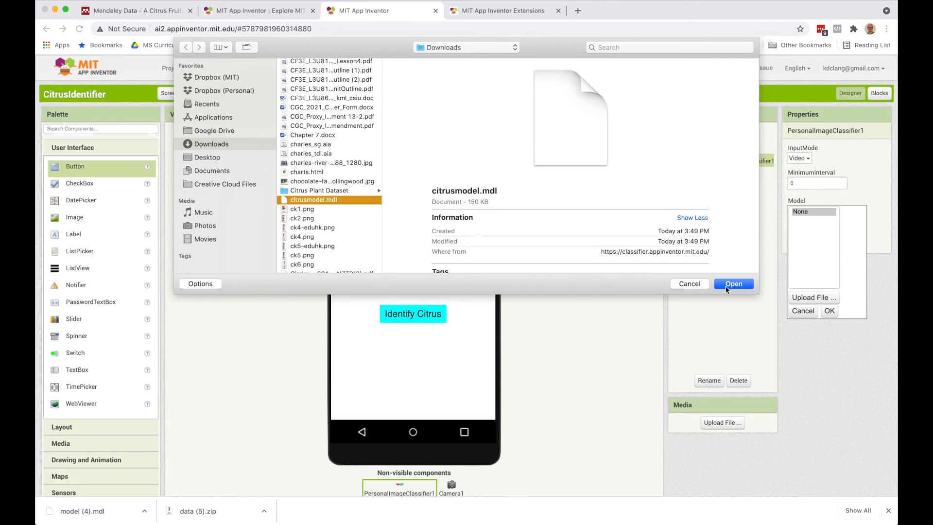
click(733, 284)
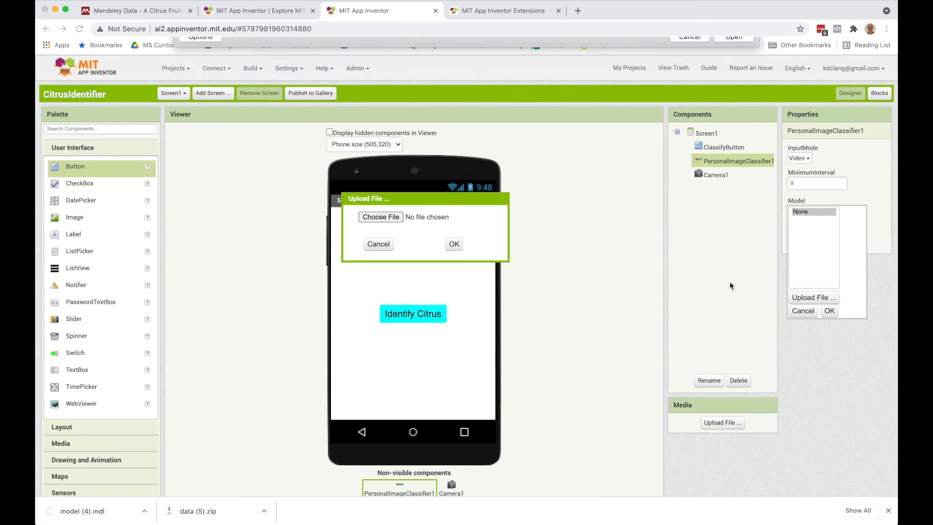
click(454, 244)
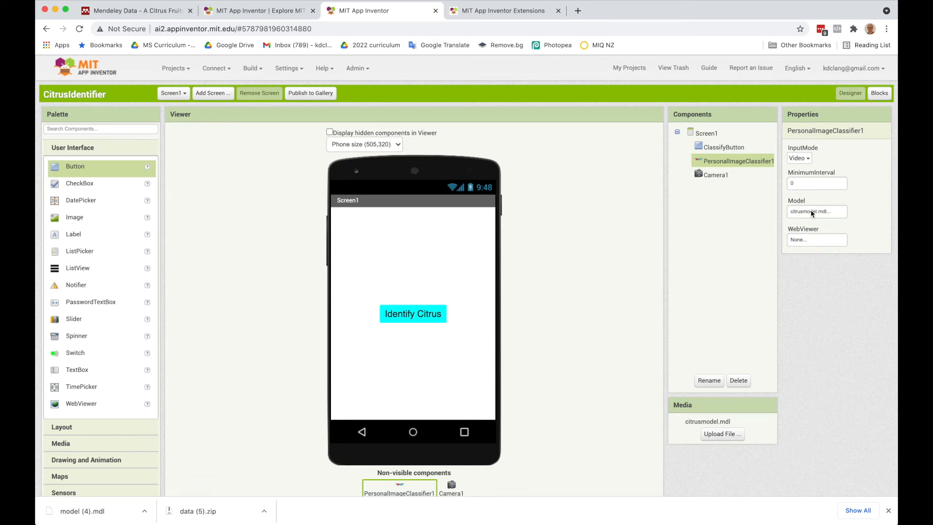
Set PersonalImageClassifier1's InputMode to Image instead of Video.
click(799, 158)
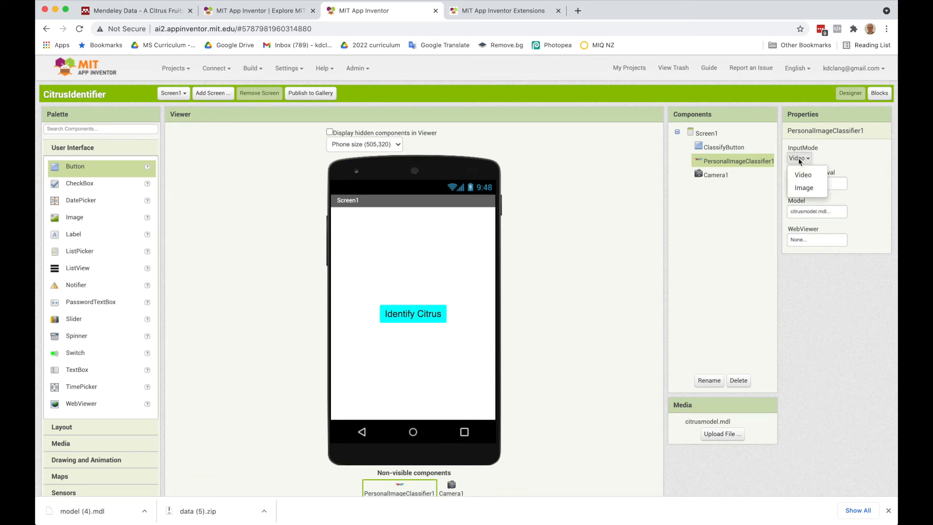
click(803, 188)
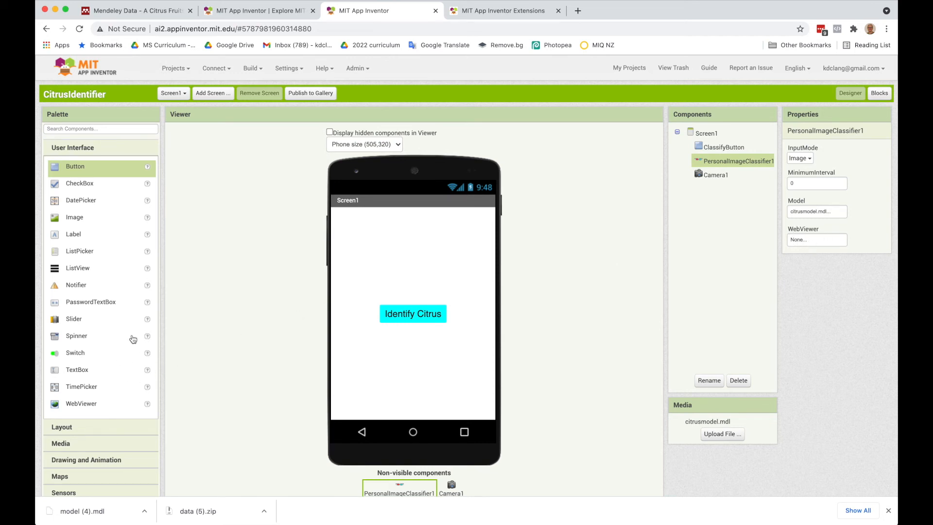
mouse_move(87, 407)
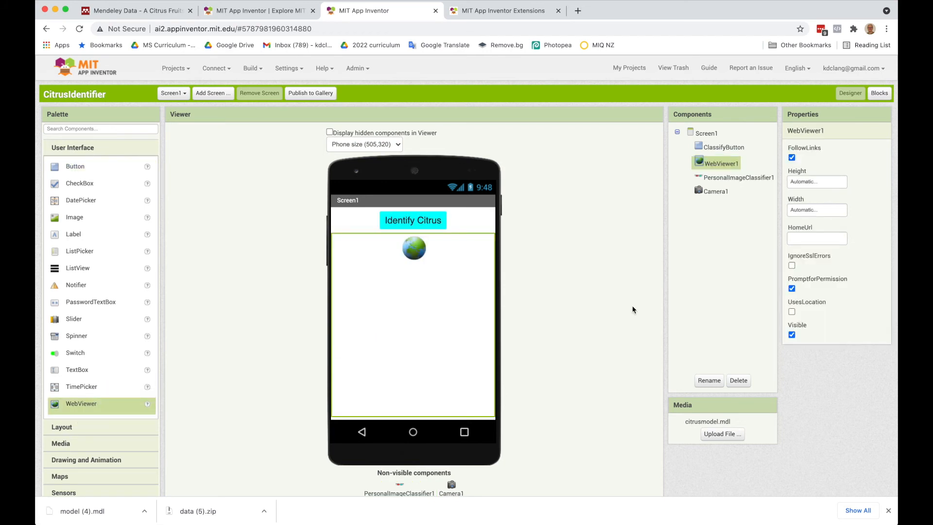
Set WebViewer1 to 300 pixels high and 300 pixels wide, then review the image classifier's properties.
click(817, 182)
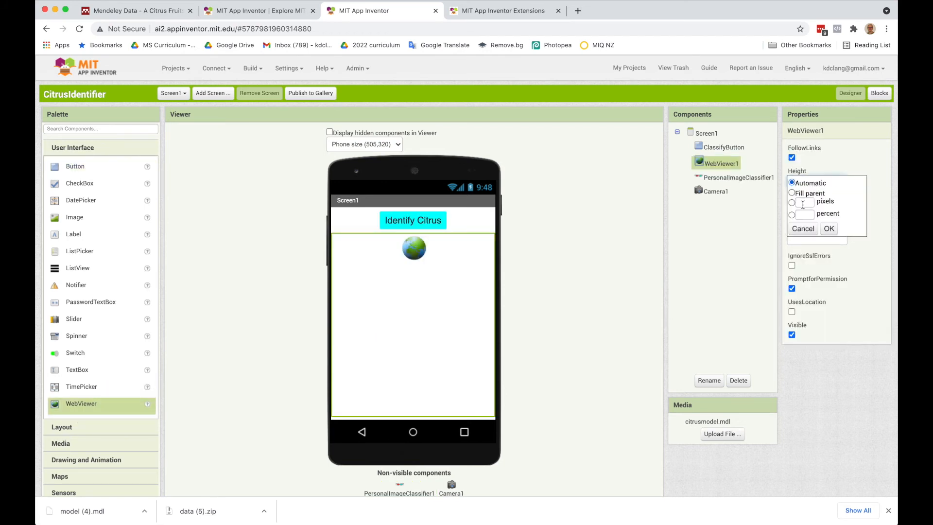
click(830, 229)
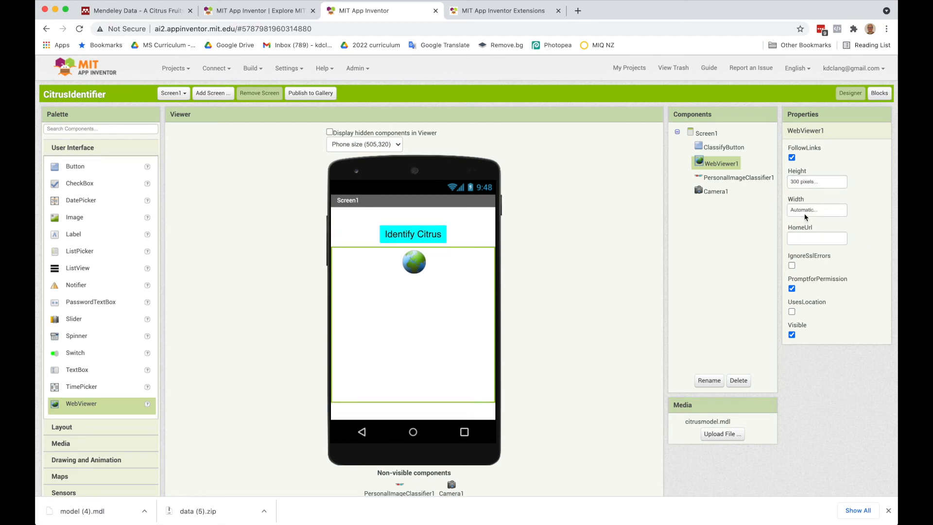
click(817, 210)
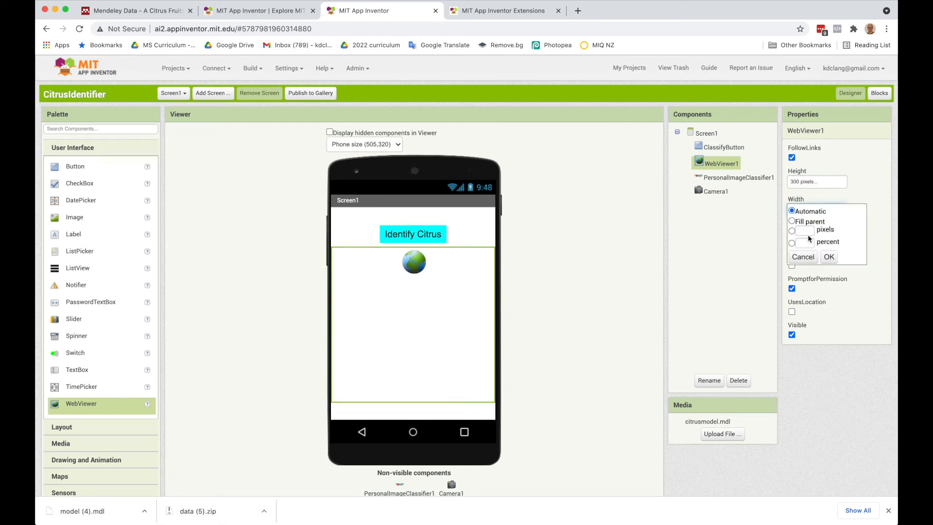
click(792, 230)
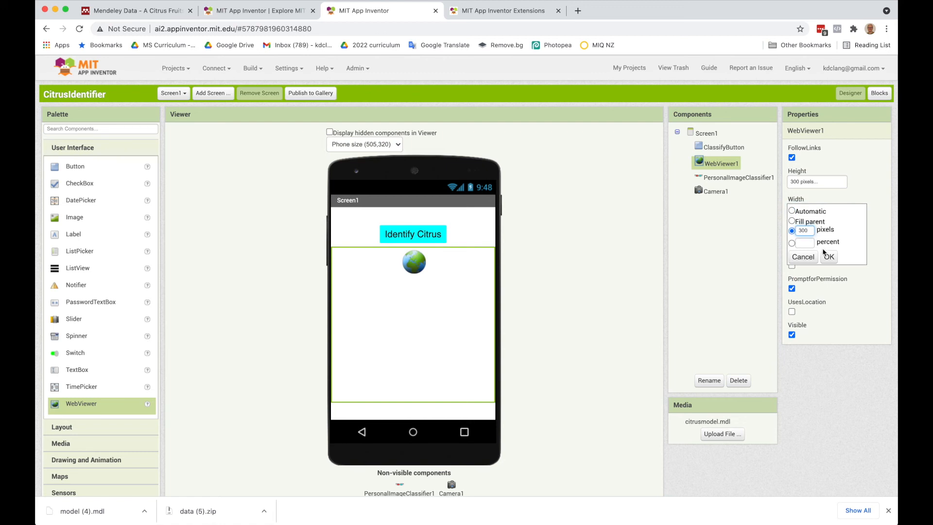
click(830, 257)
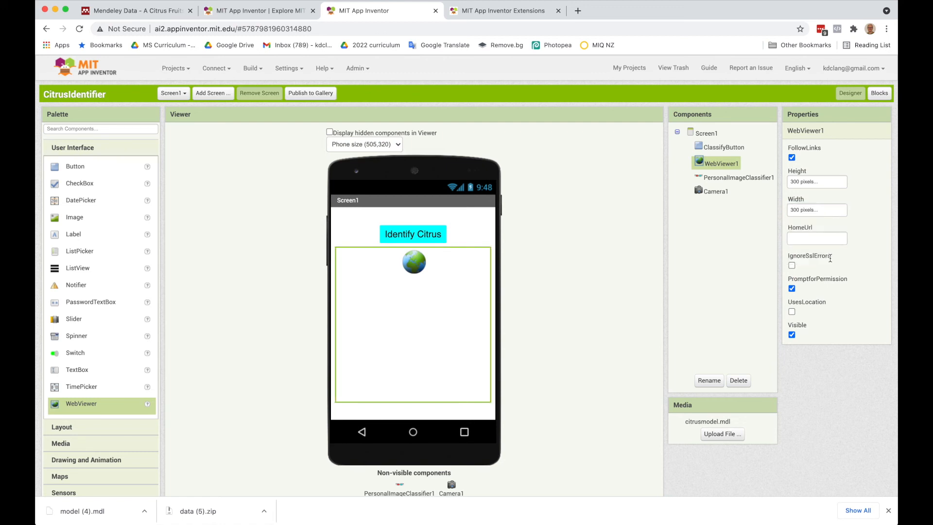
mouse_move(588, 291)
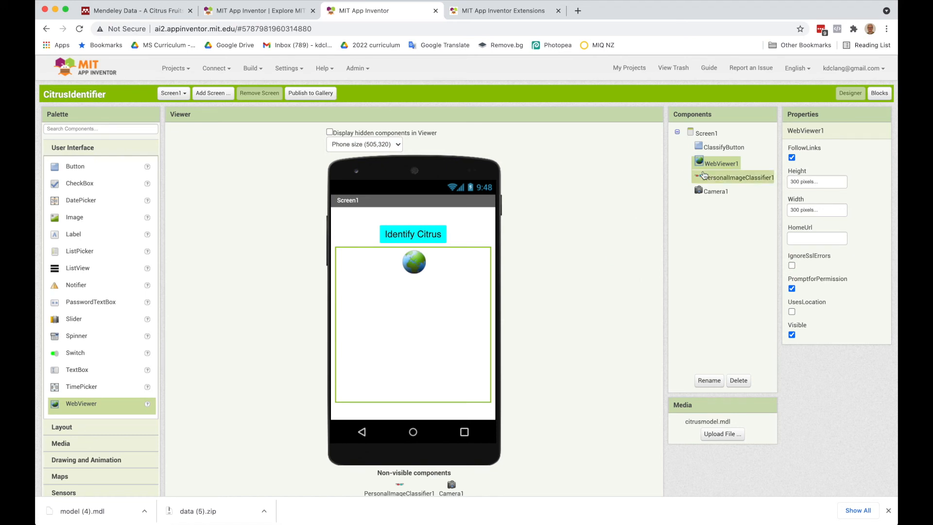
click(736, 178)
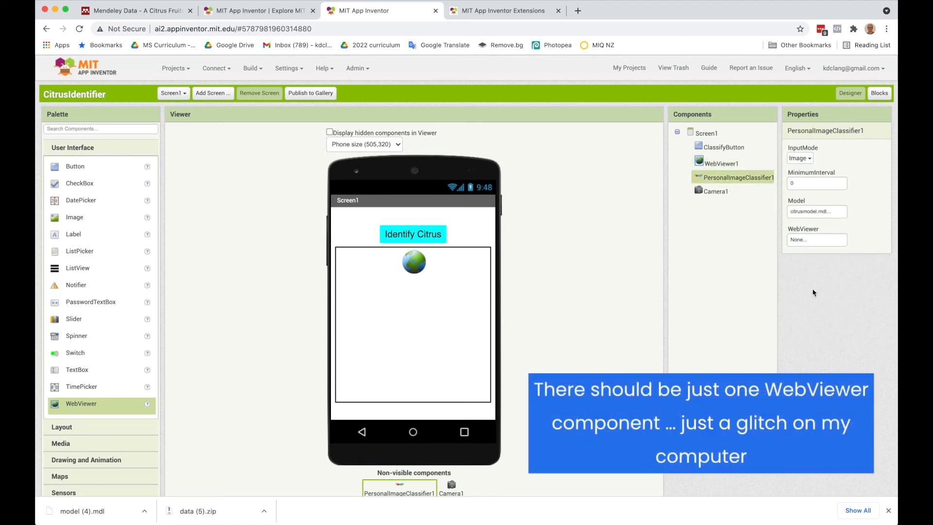
scroll(down, 3)
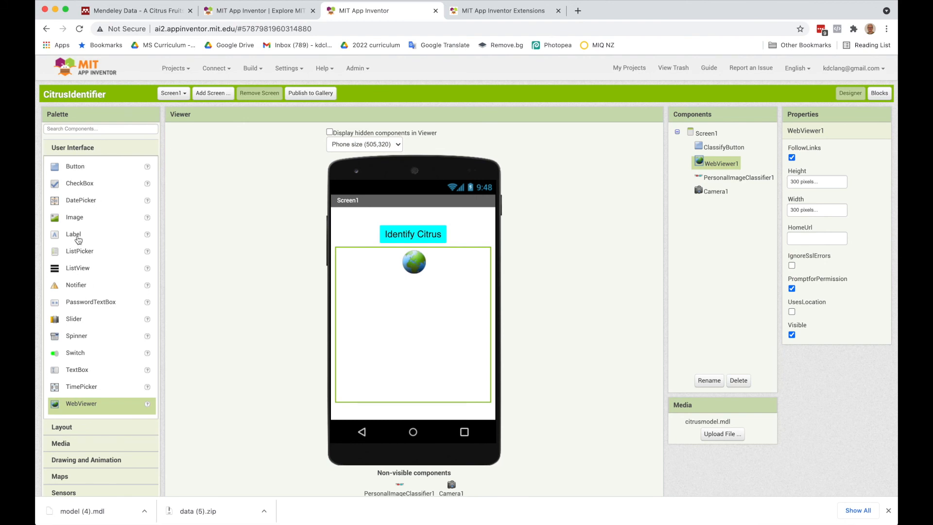
Name the new label ClassificationLabel, with text 'Starting up...' and font size 20.
click(709, 381)
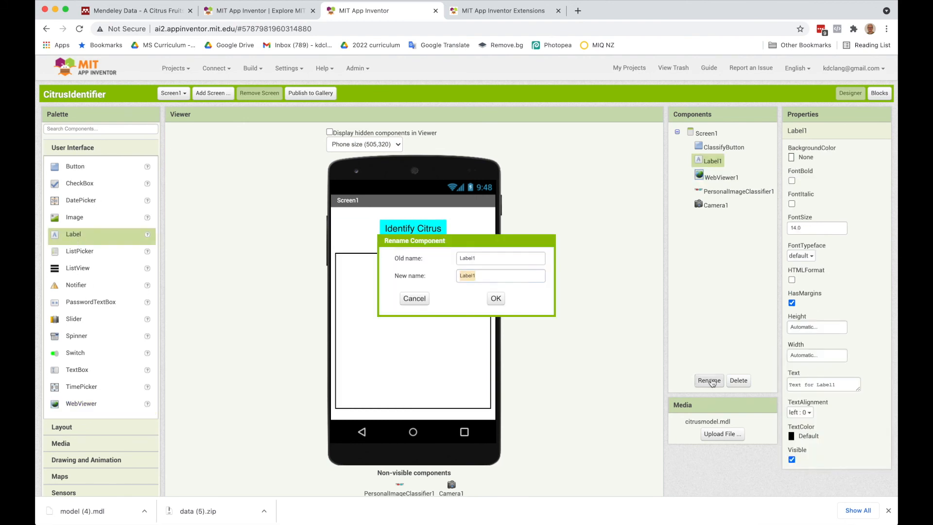
text(Classificat)
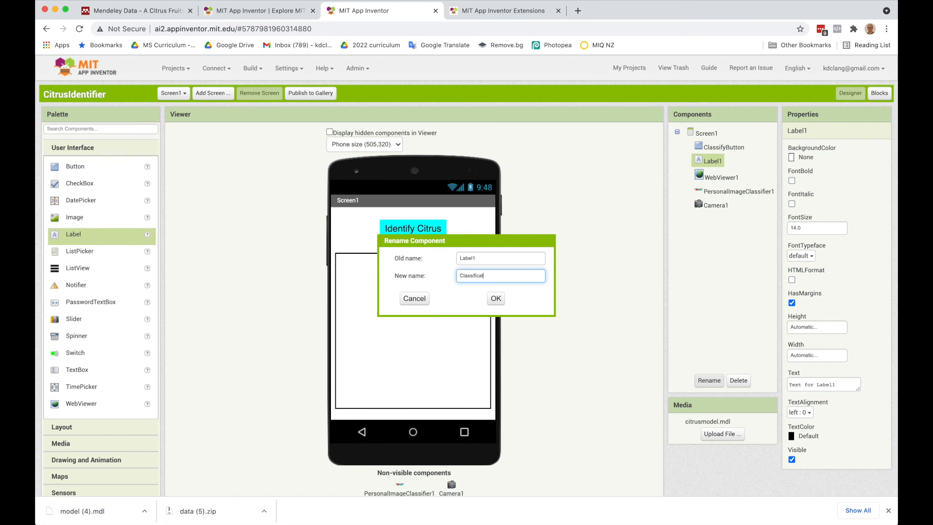
click(496, 299)
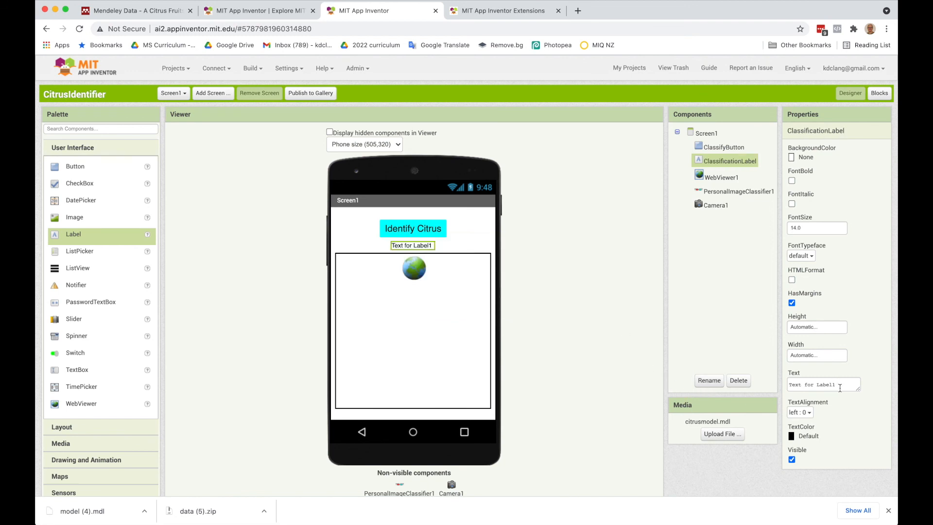
text(Starting up...)
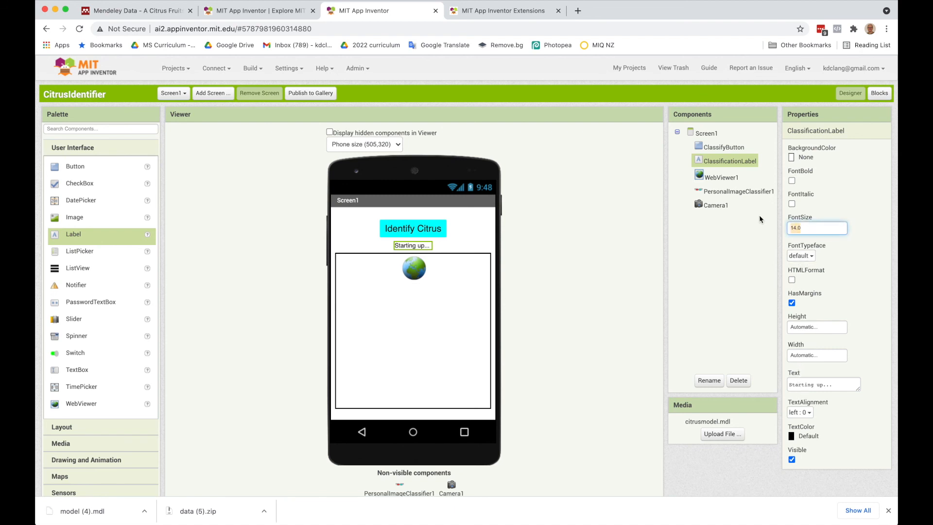
text(20)
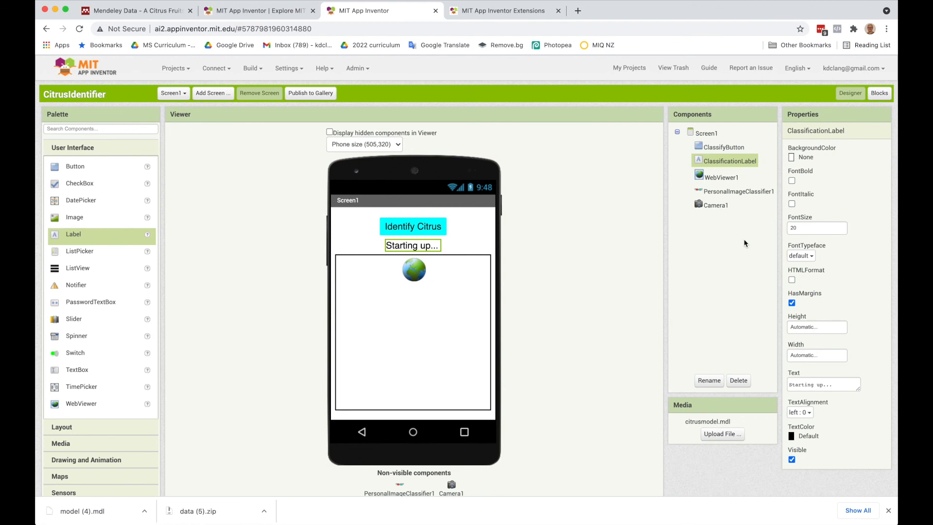
mouse_move(439, 263)
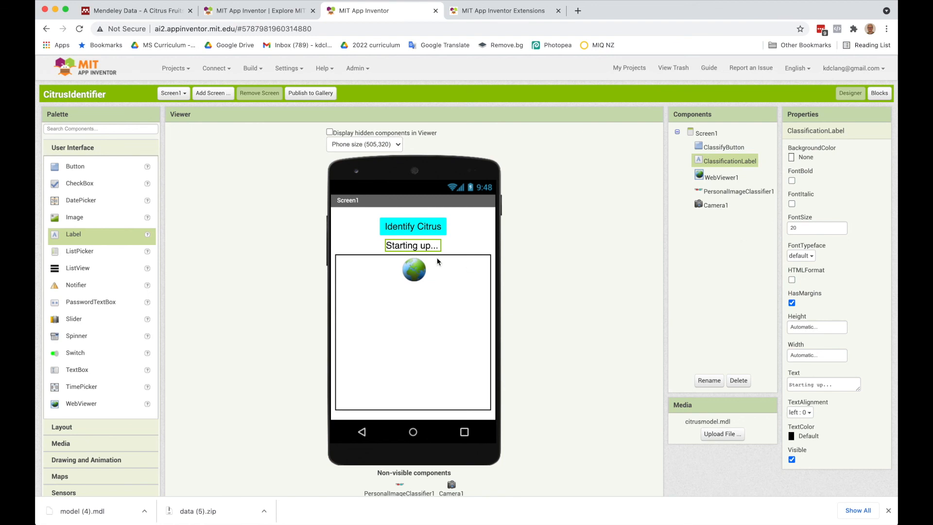
mouse_move(487, 357)
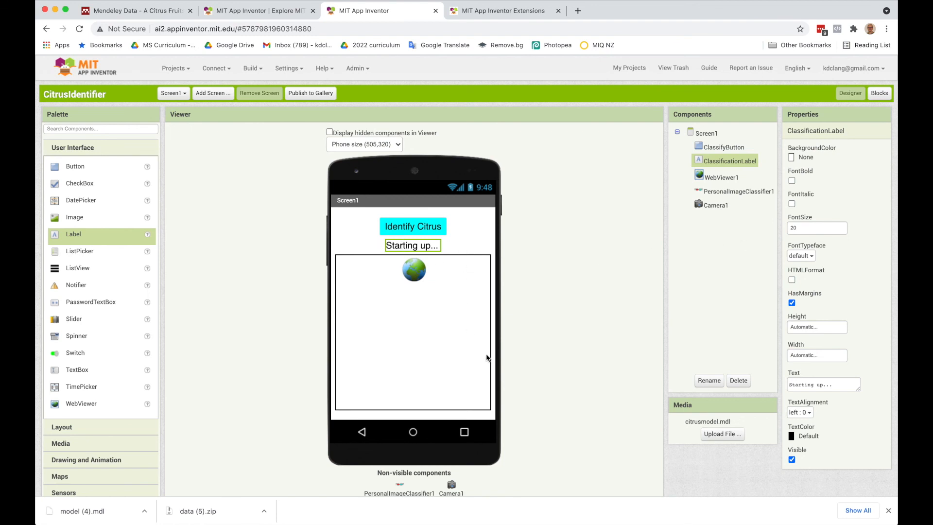